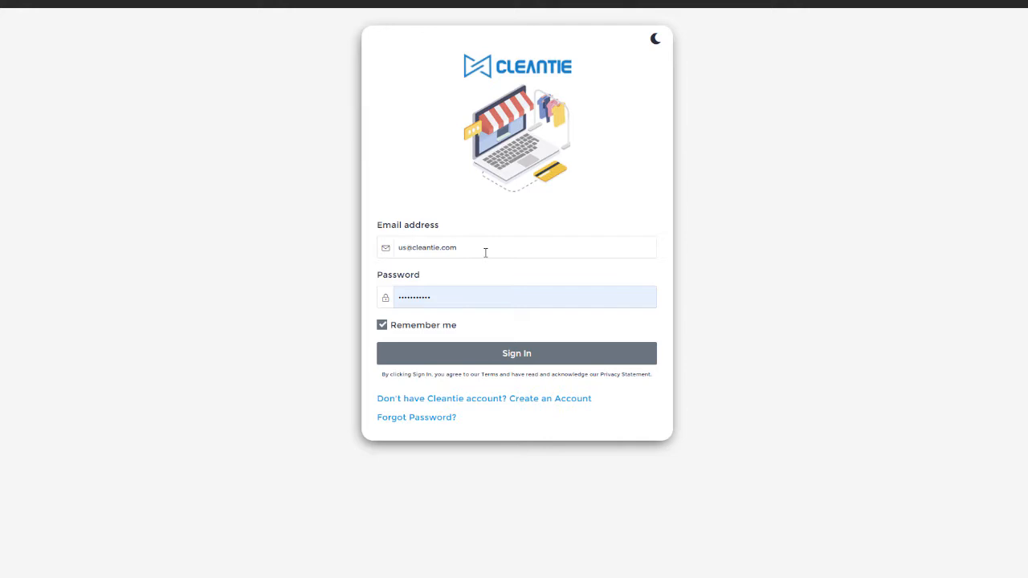
Autofill the saved store email and password, then submit sign-in
left_click(522, 248)
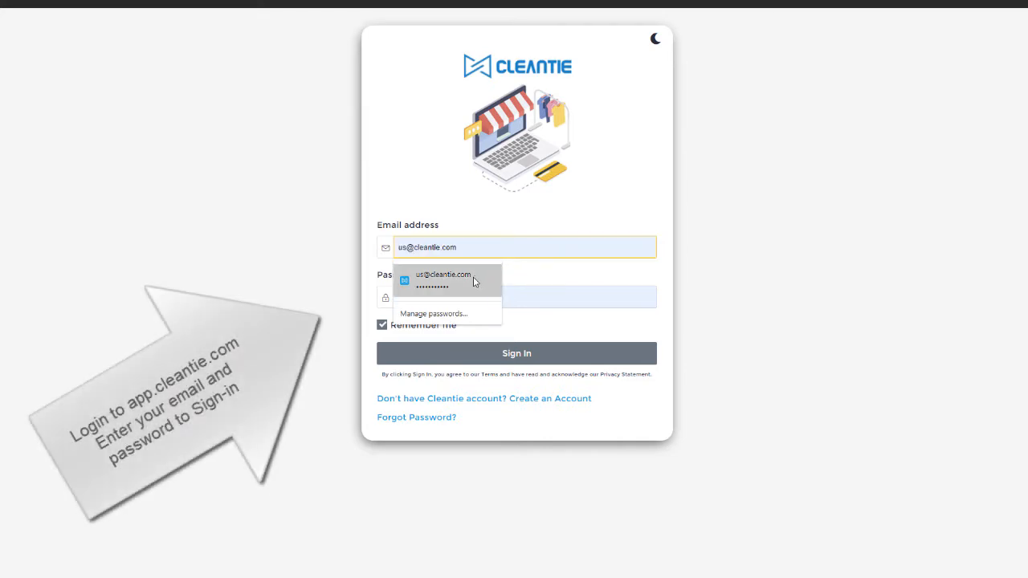
left_click(441, 278)
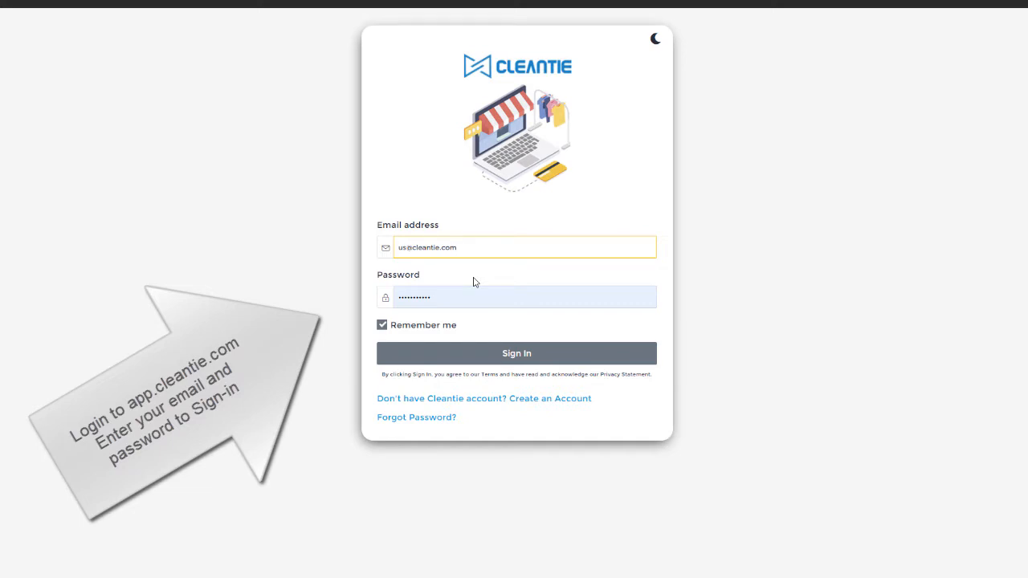
left_click(516, 353)
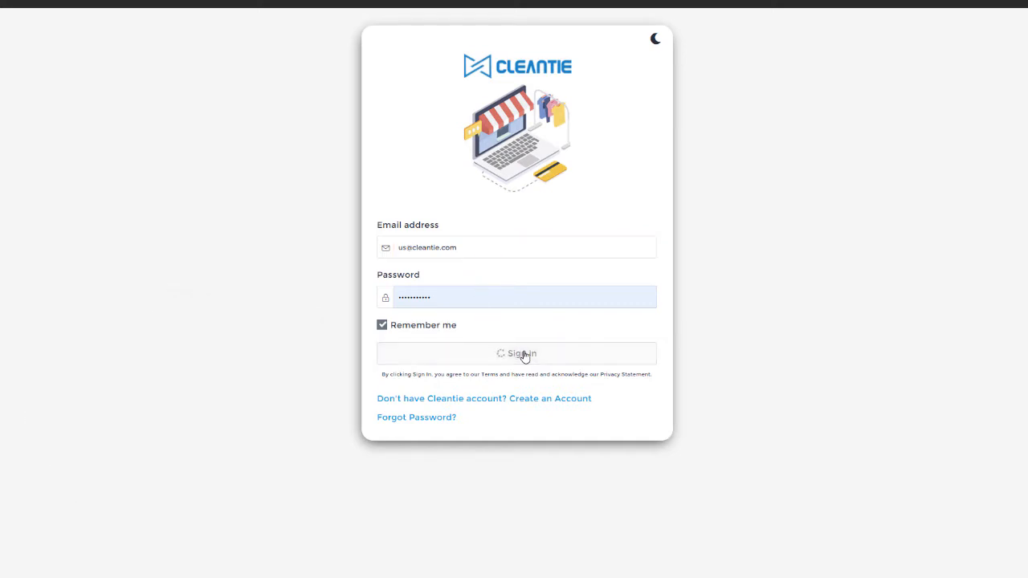
Wait for sign-in to finish and the POS home to load
left_click(518, 353)
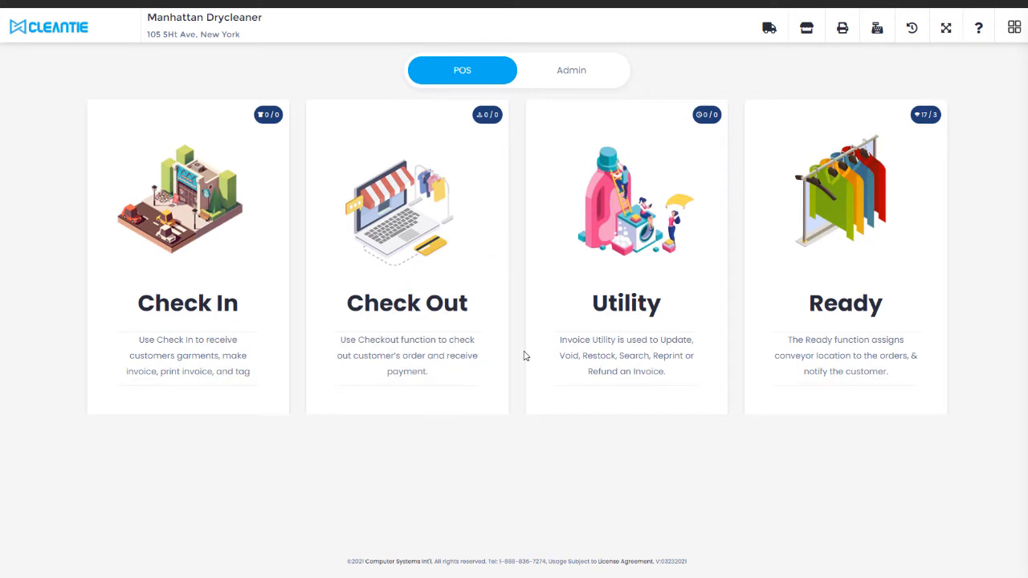
Open Cash Register Functions and switch to the Open Cash Drawer form, leaving the reason blank
left_click(876, 28)
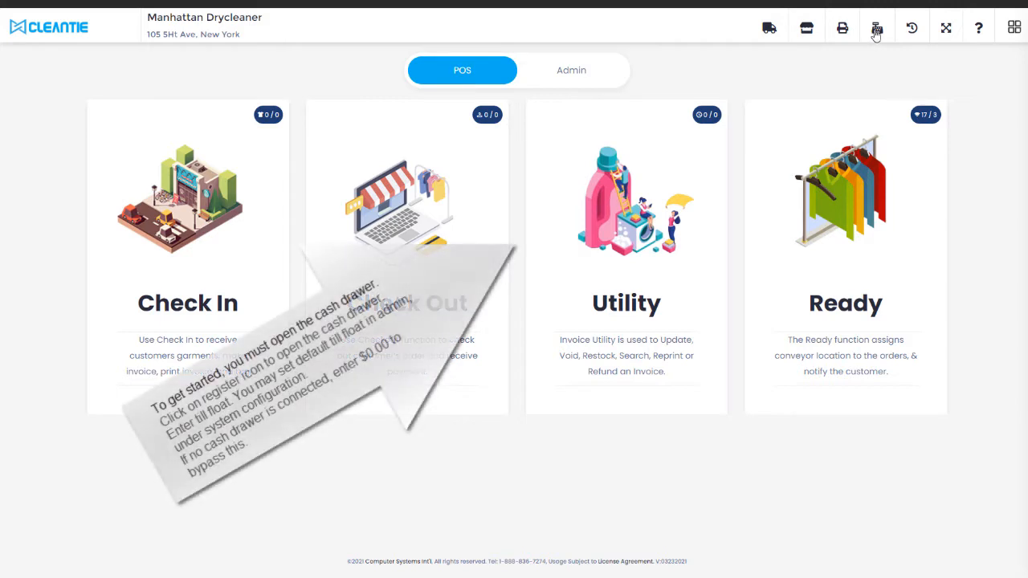
left_click(877, 28)
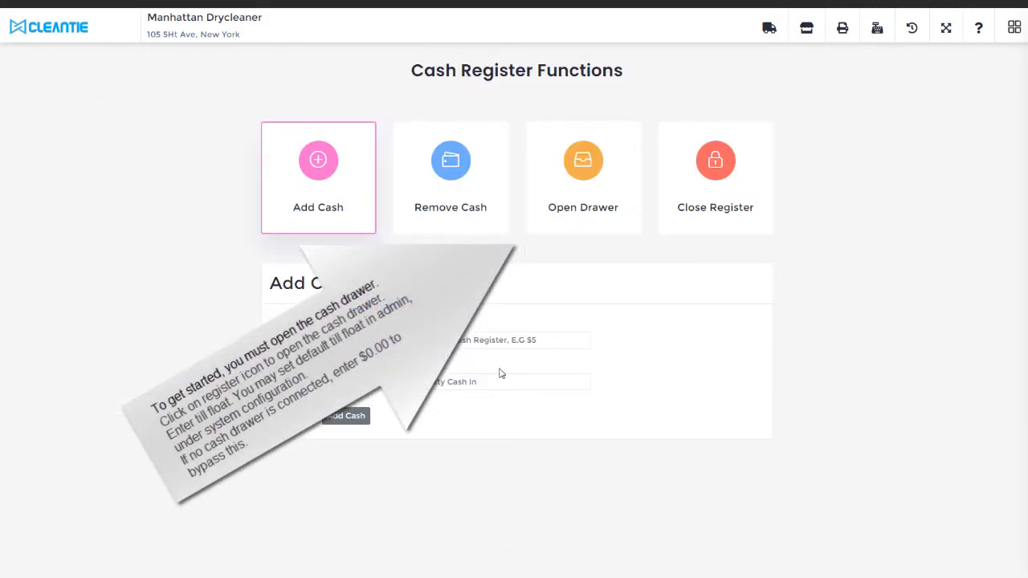
left_click(582, 160)
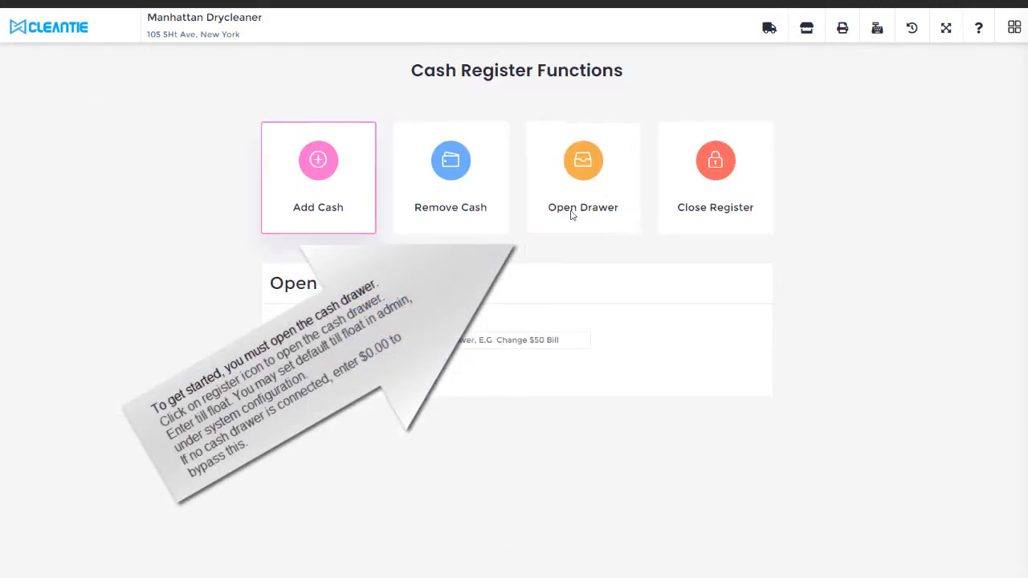
left_click(583, 177)
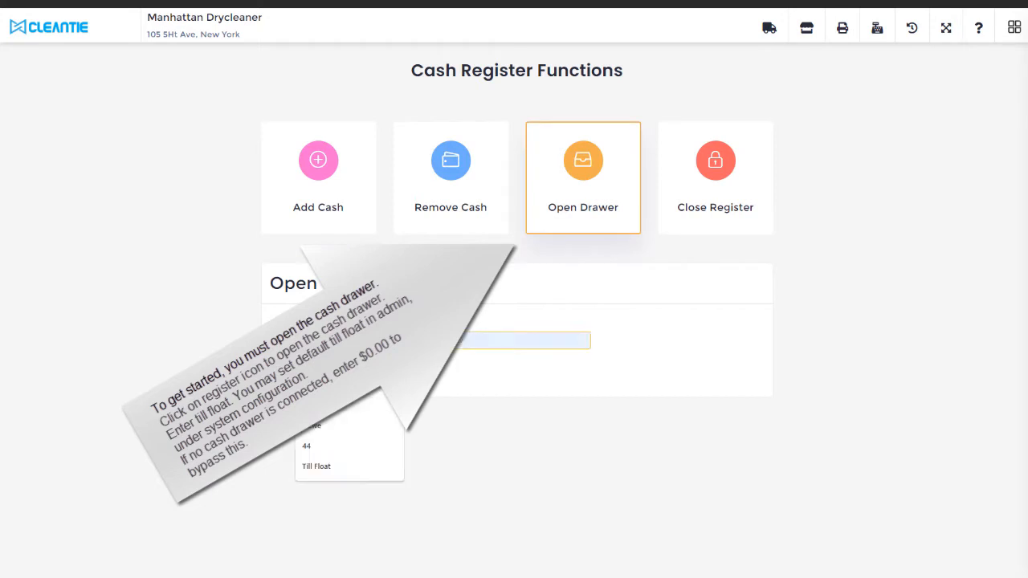
left_click(582, 159)
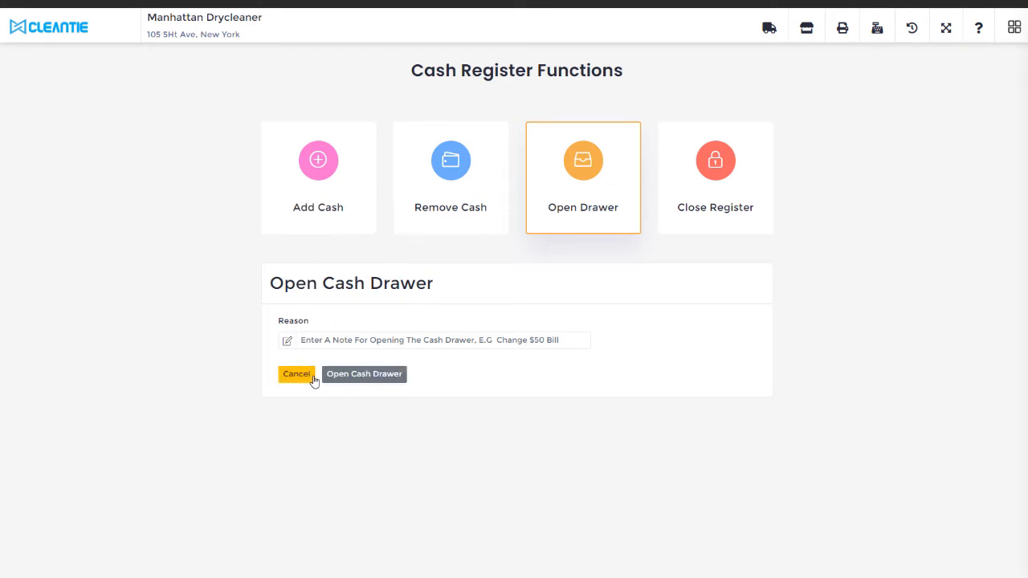
Cancel the drawer, search customers for 212417, and start invoice #8 for John Smith
left_click(296, 374)
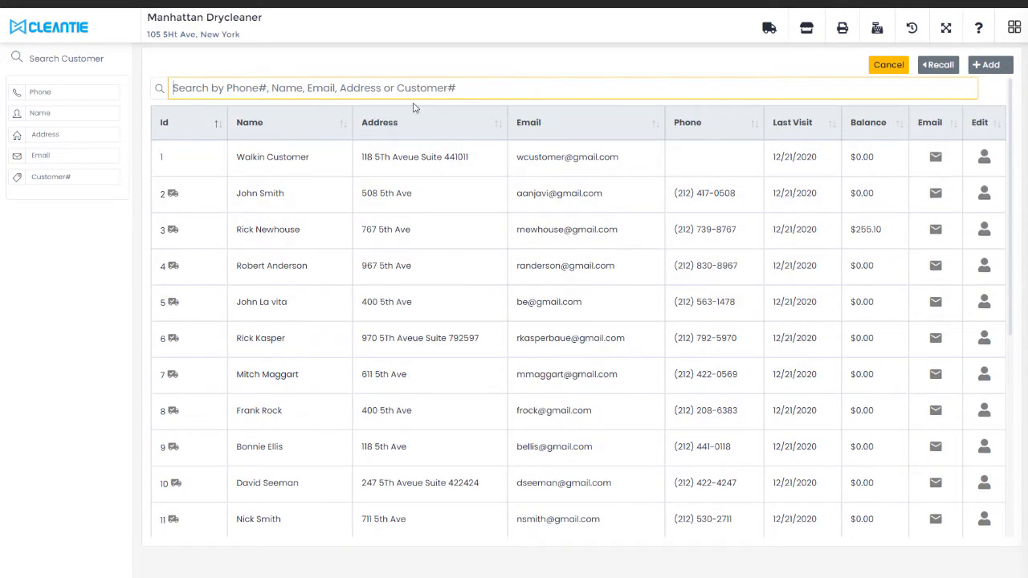
left_click(402, 87)
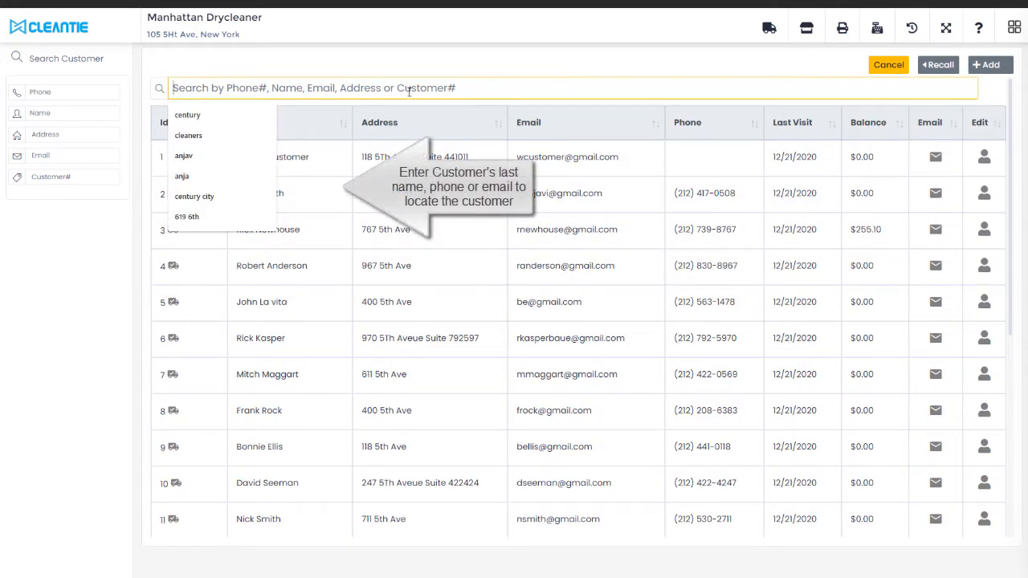
type("212417")
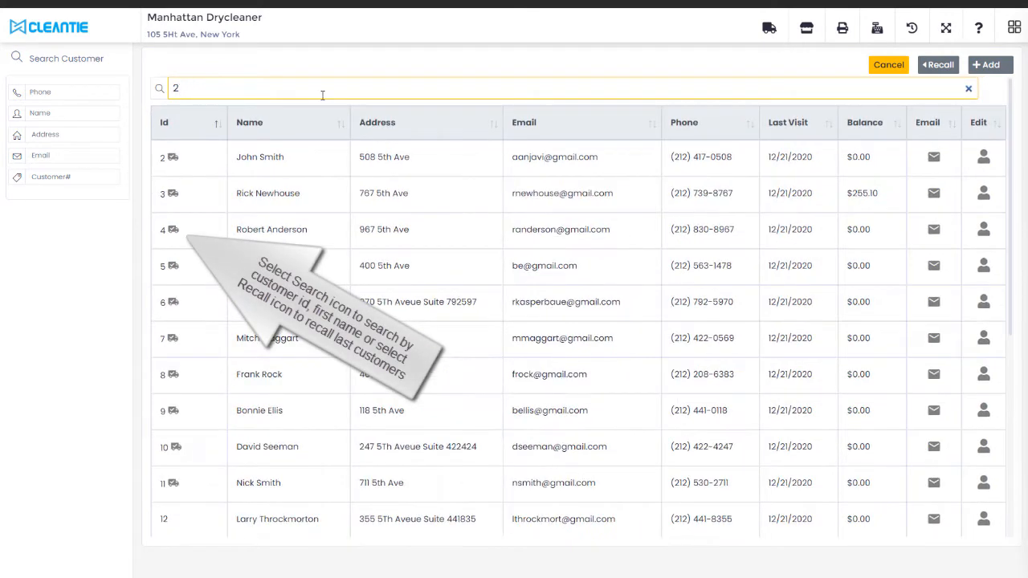
left_click(968, 88)
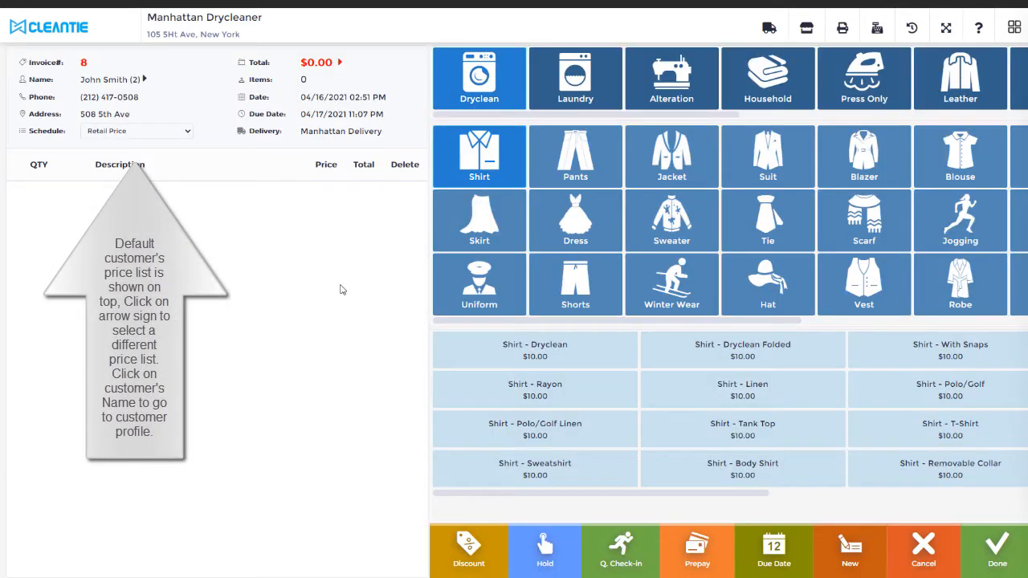
mouse_move(327, 275)
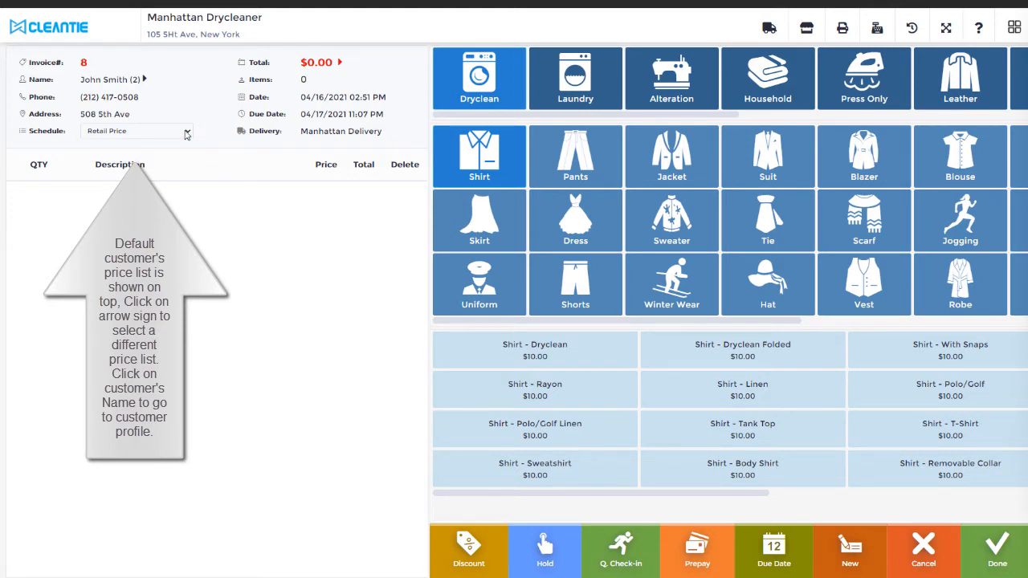
mouse_move(109, 80)
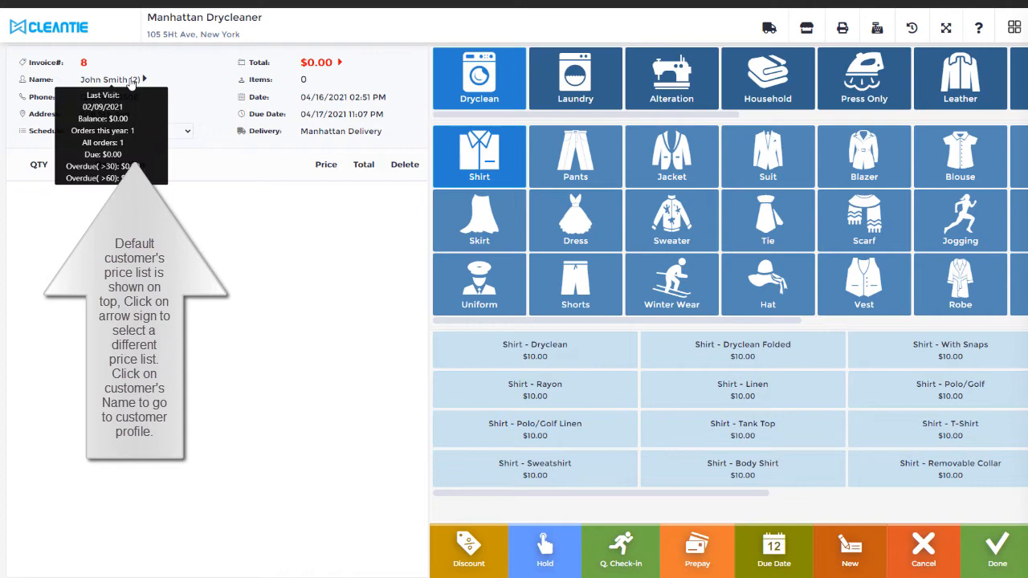
left_click(103, 79)
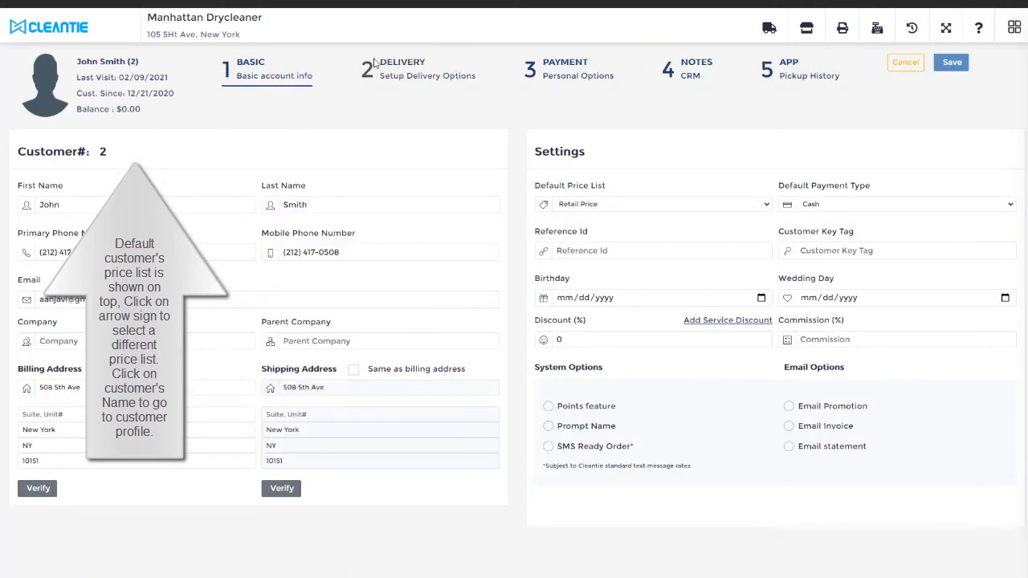
left_click(402, 68)
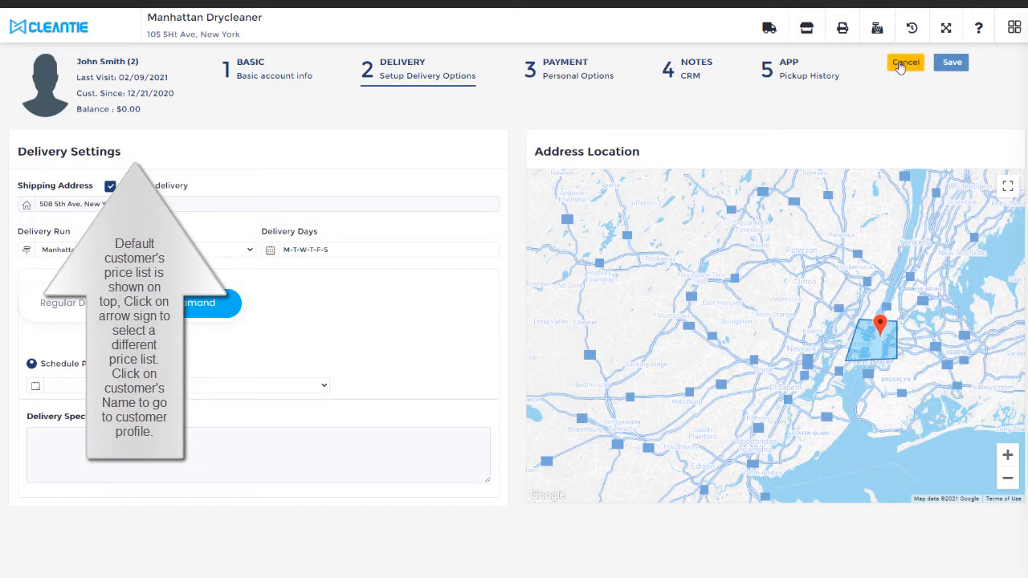
left_click(905, 63)
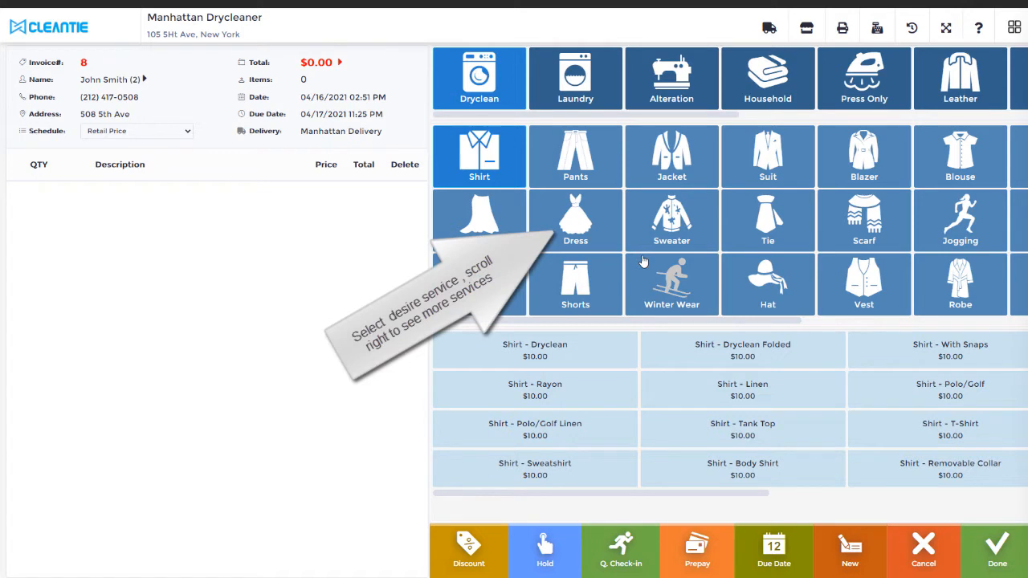
mouse_move(619, 321)
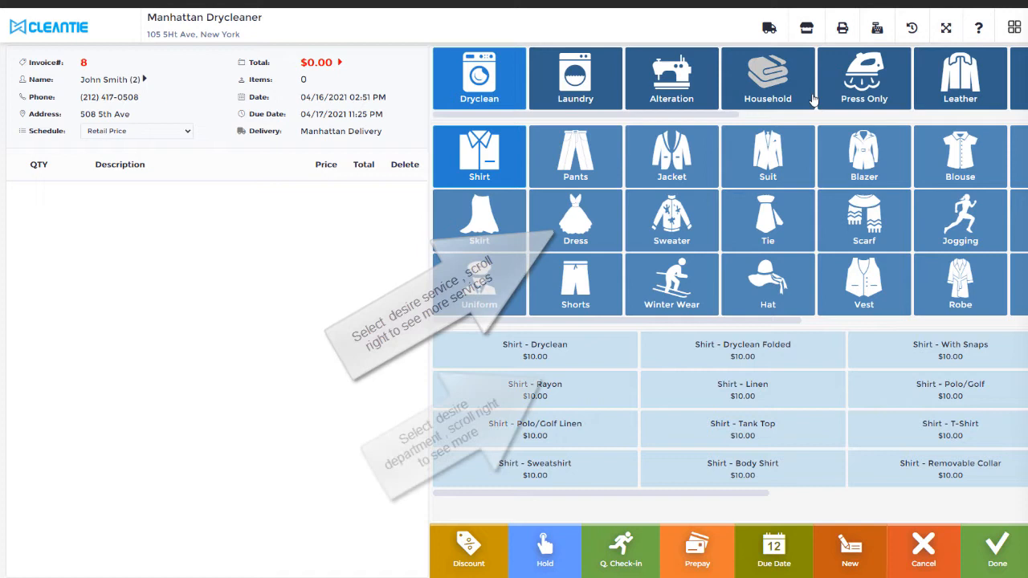
scroll("right", 3)
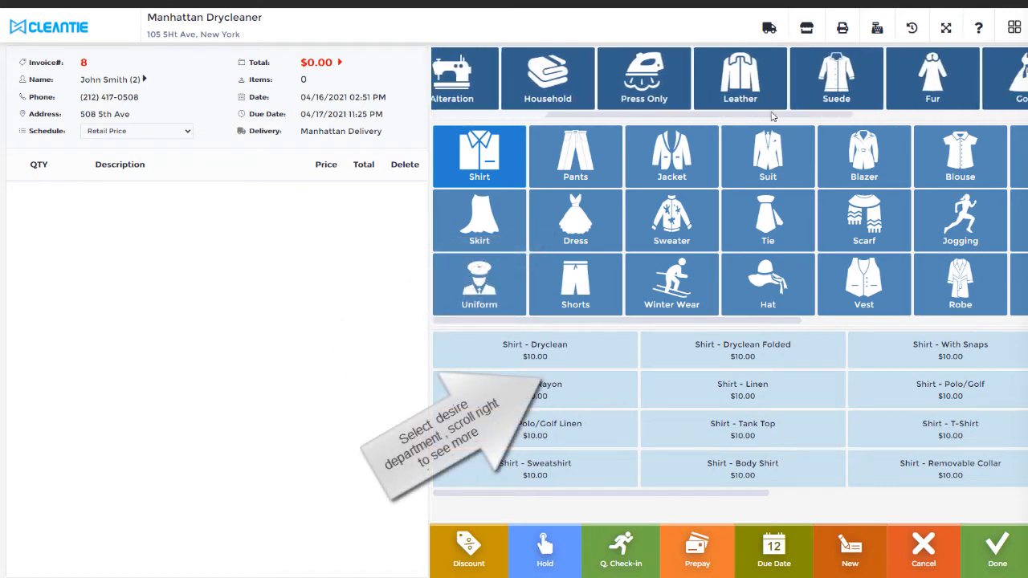
scroll("left", 3)
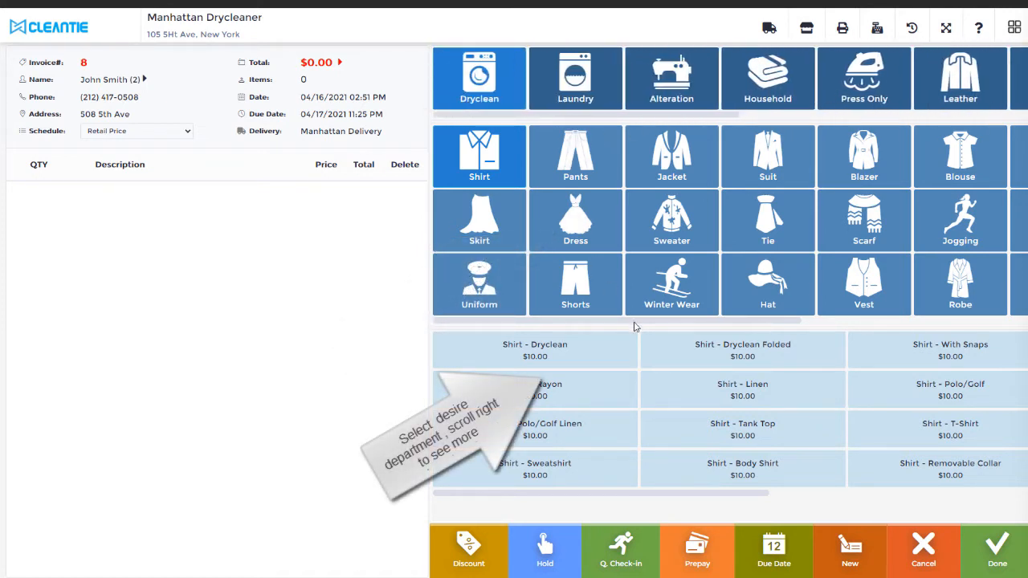
scroll("right", 3)
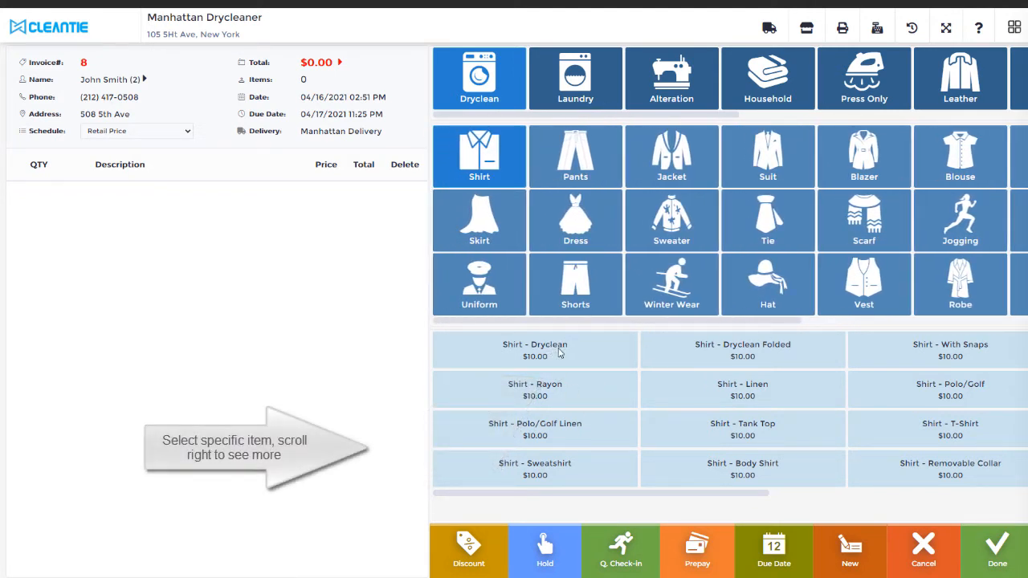
Add a $10.00 Shirt - Dryclean tagged Beige and Balenciaga
left_click(535, 350)
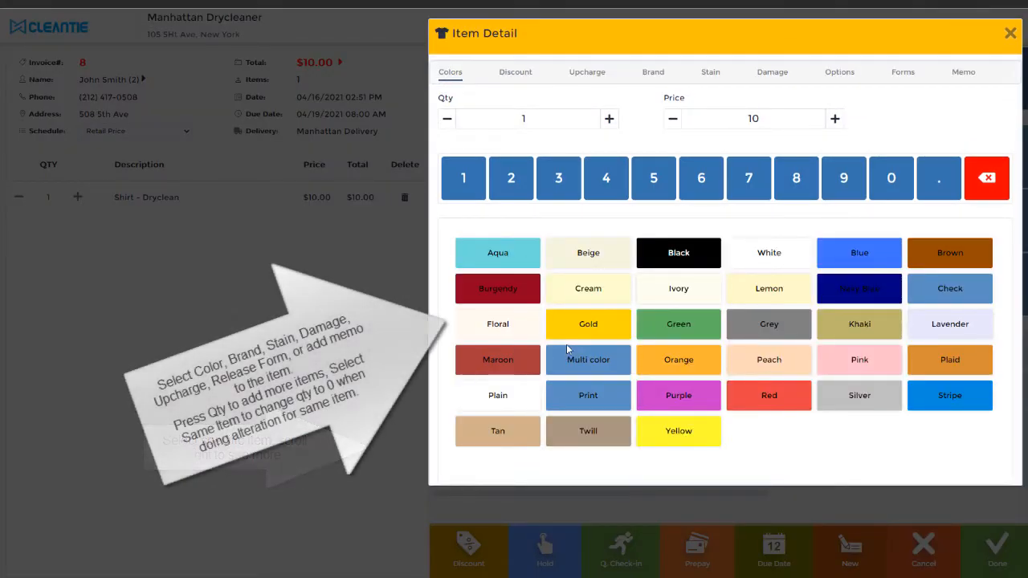
mouse_move(593, 225)
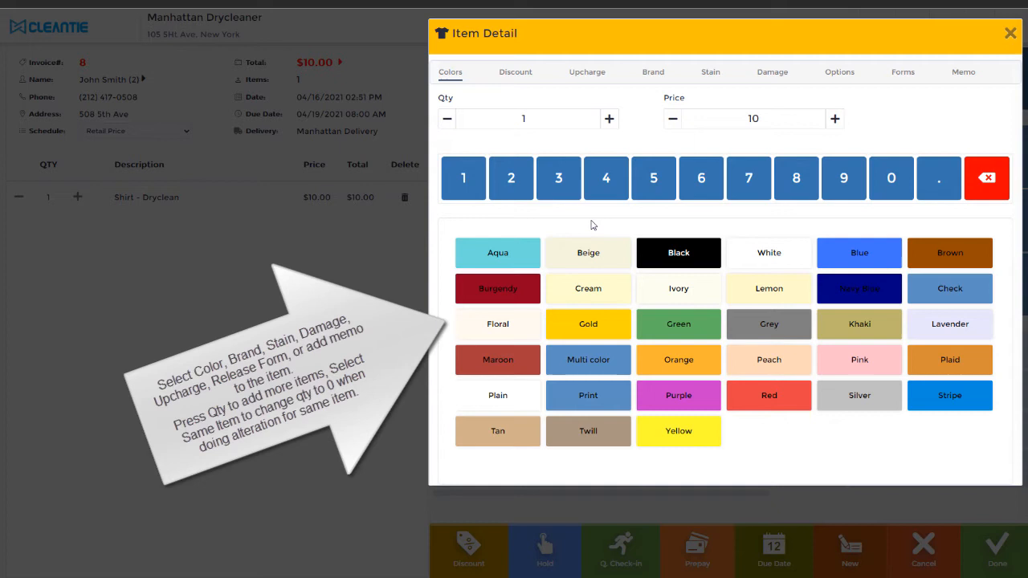
mouse_move(571, 75)
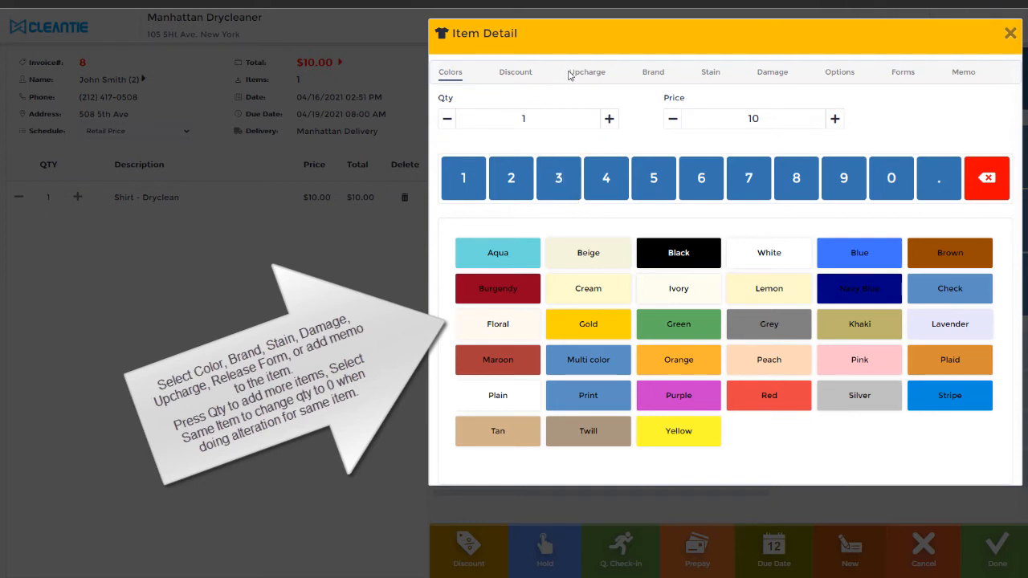
left_click(588, 252)
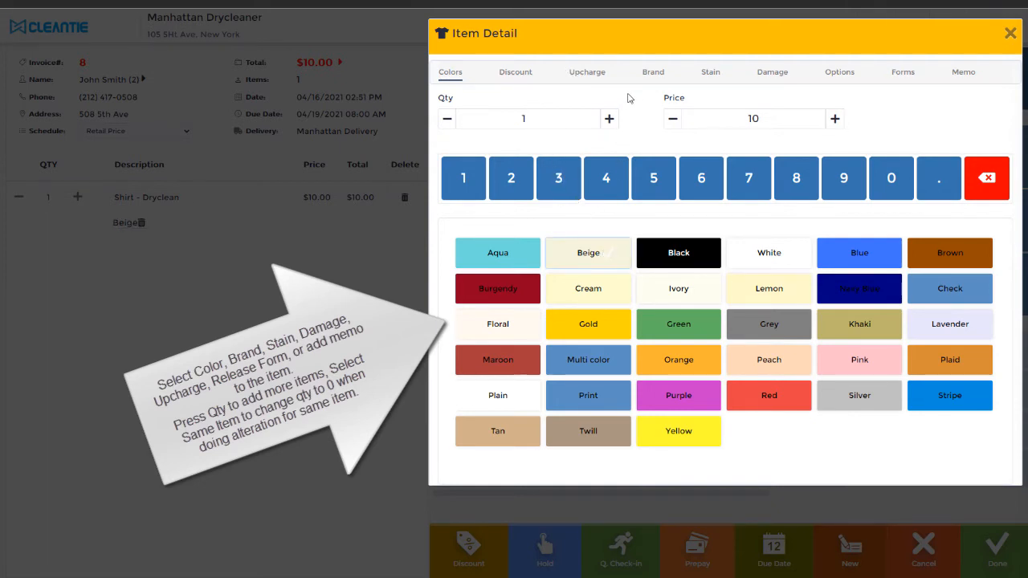
left_click(653, 72)
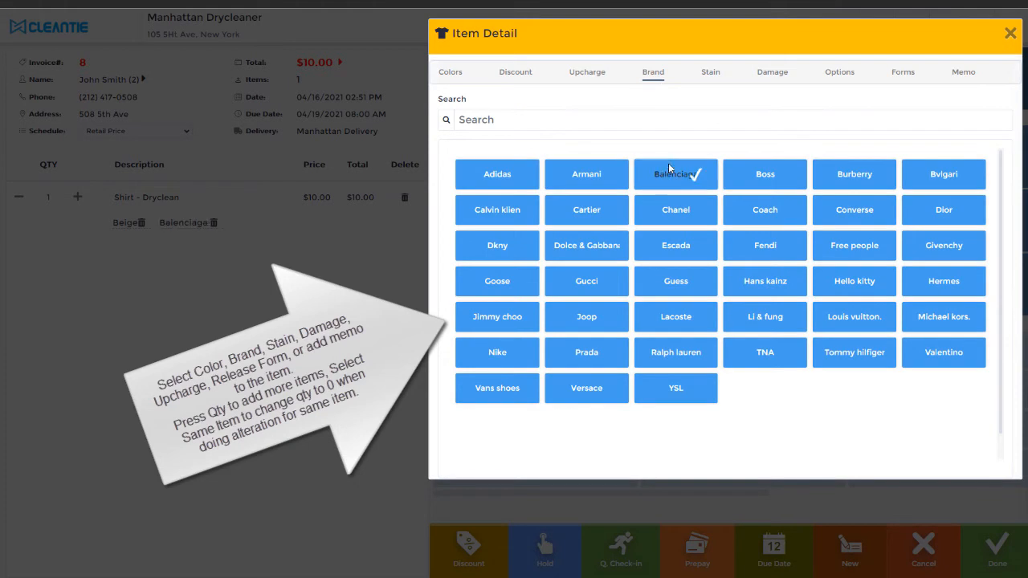
left_click(710, 71)
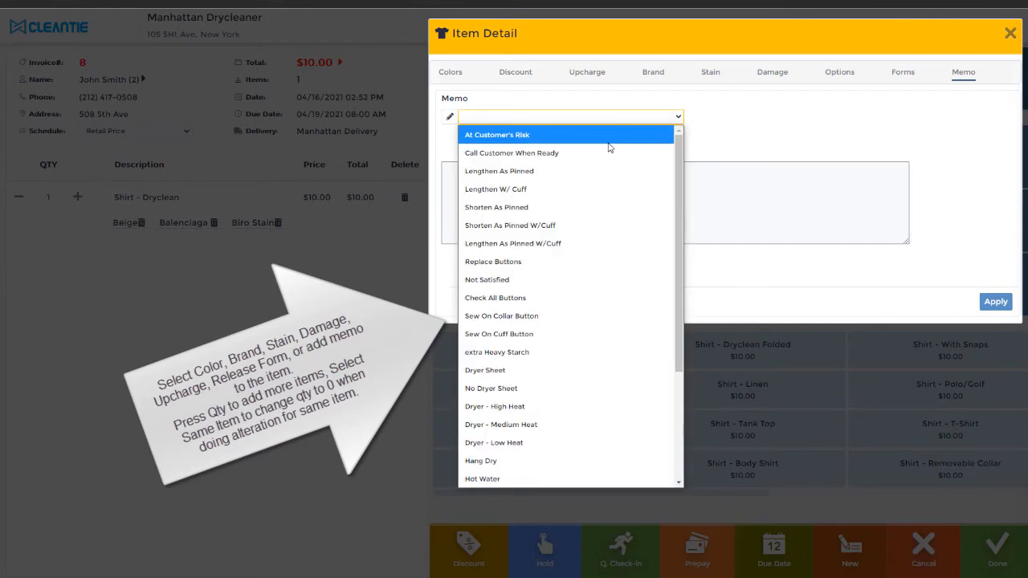
Apply the At Customer's Risk memo to the shirt and close item details
left_click(497, 135)
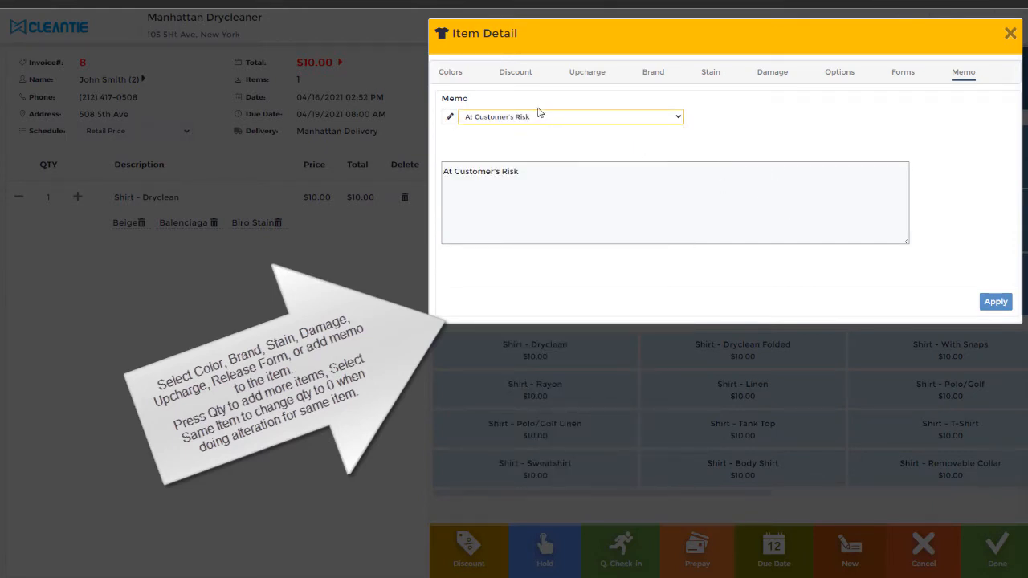
left_click(996, 301)
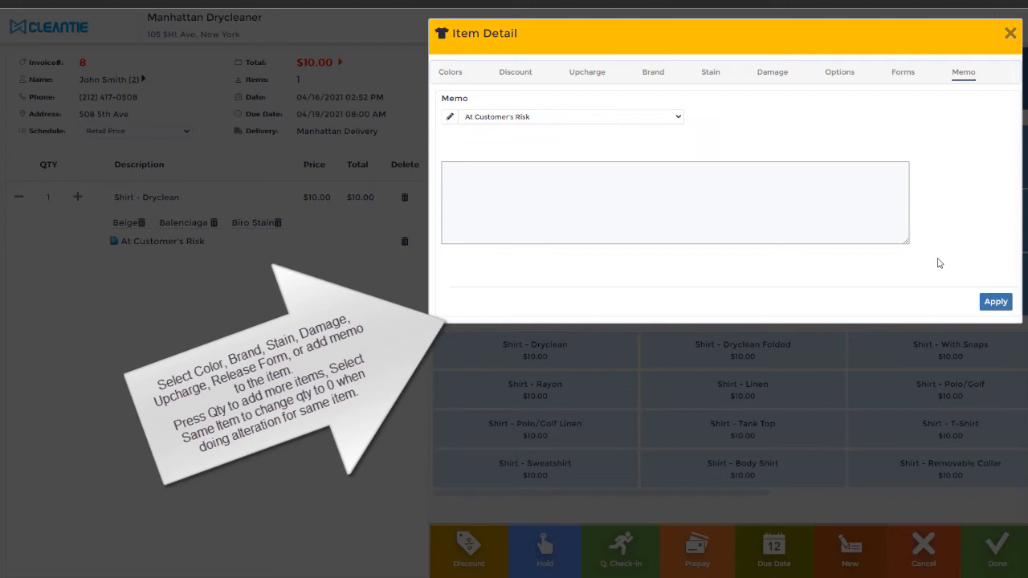
left_click(1010, 33)
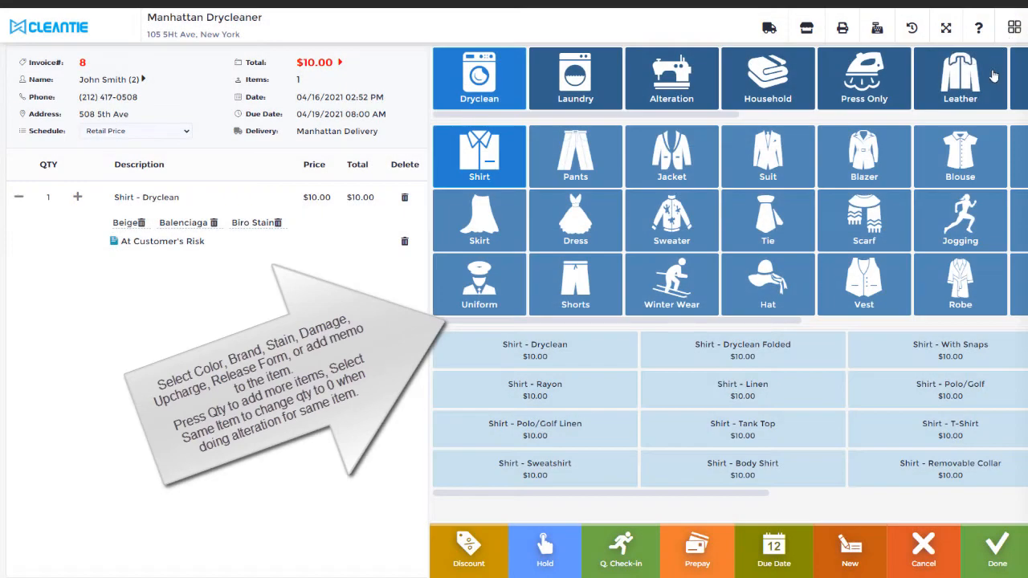
Add an Alteration Shirt - Shorten with quantity set to 0
left_click(671, 78)
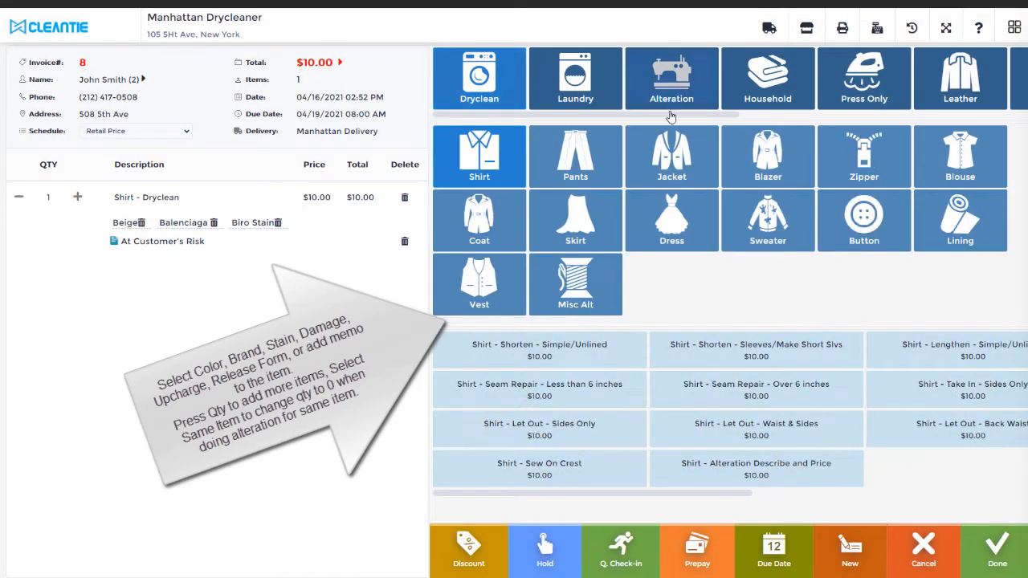
left_click(539, 350)
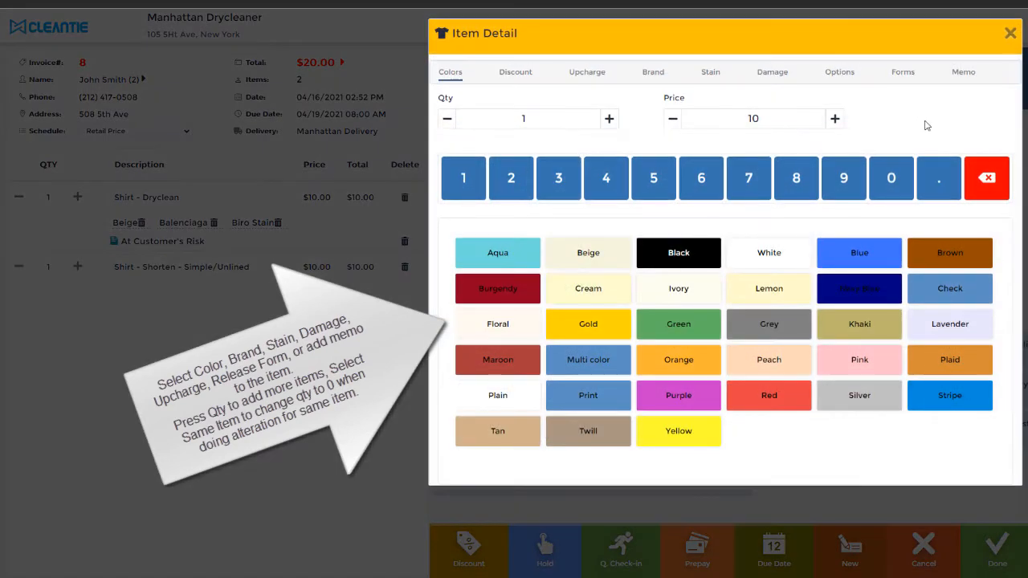
mouse_move(625, 128)
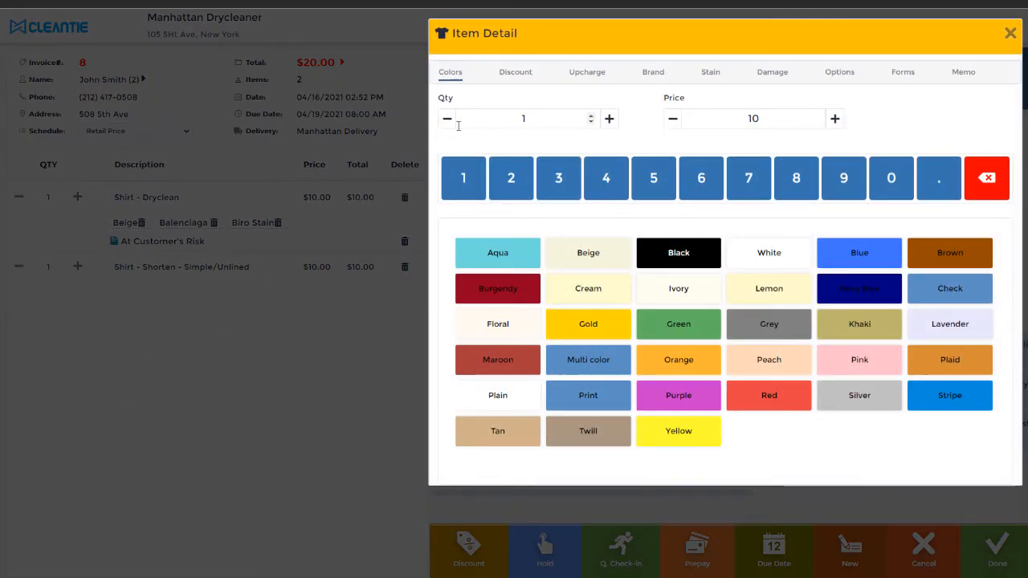
left_click(447, 119)
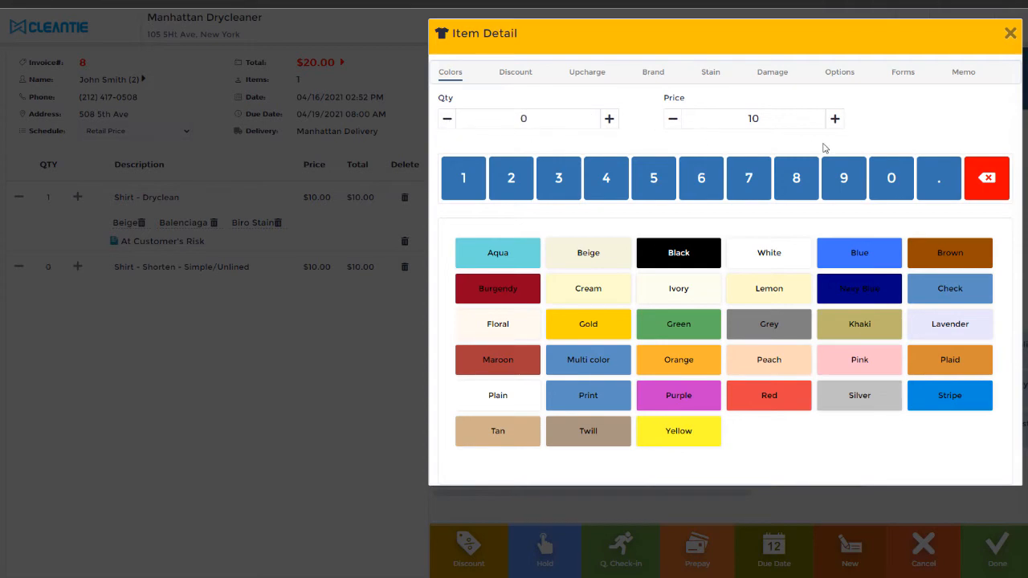
left_click(1010, 33)
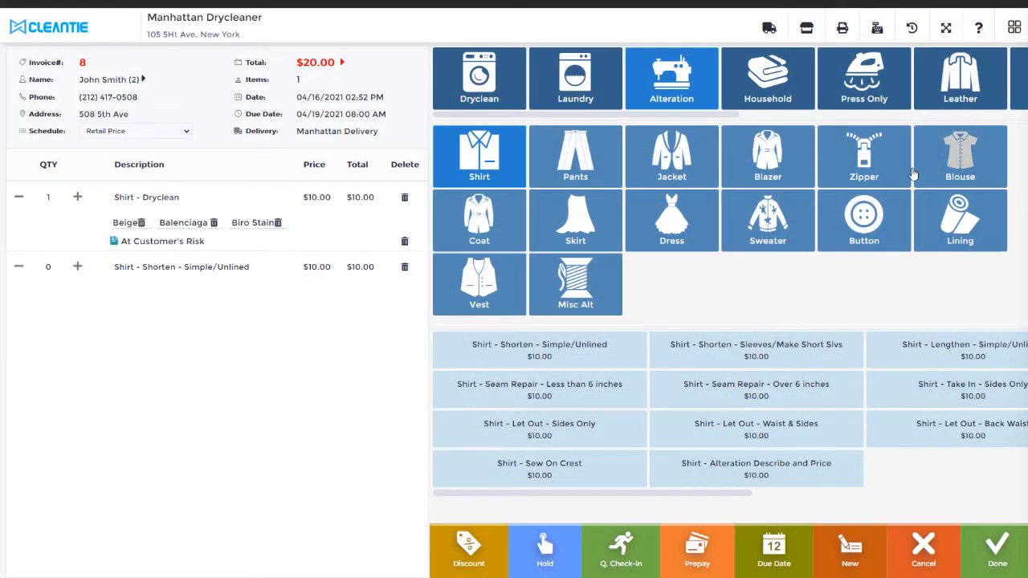
mouse_move(730, 315)
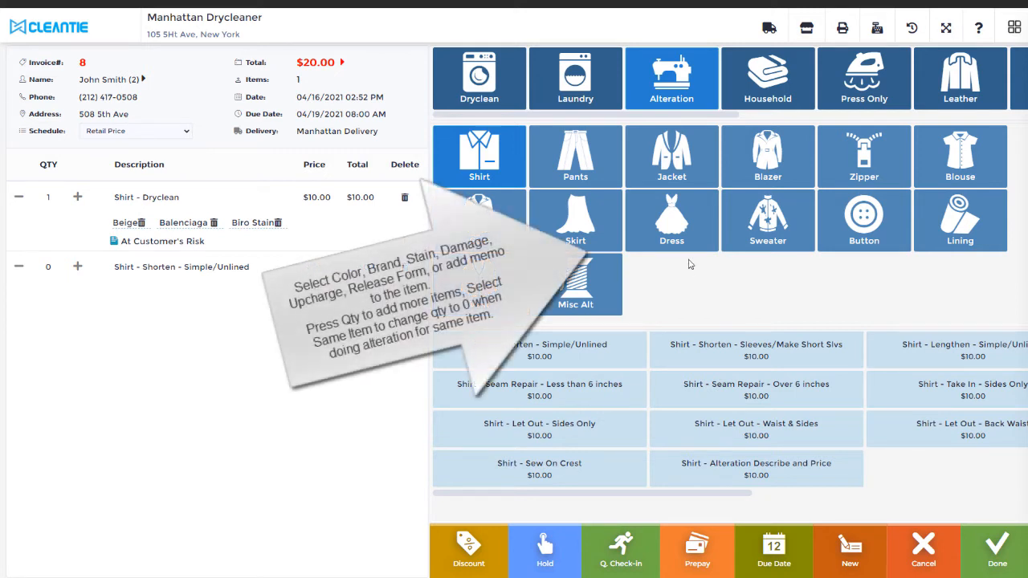
Add three Jacket - Shorten alterations with Rayon and Beads upcharges, totaling $56.00
left_click(671, 156)
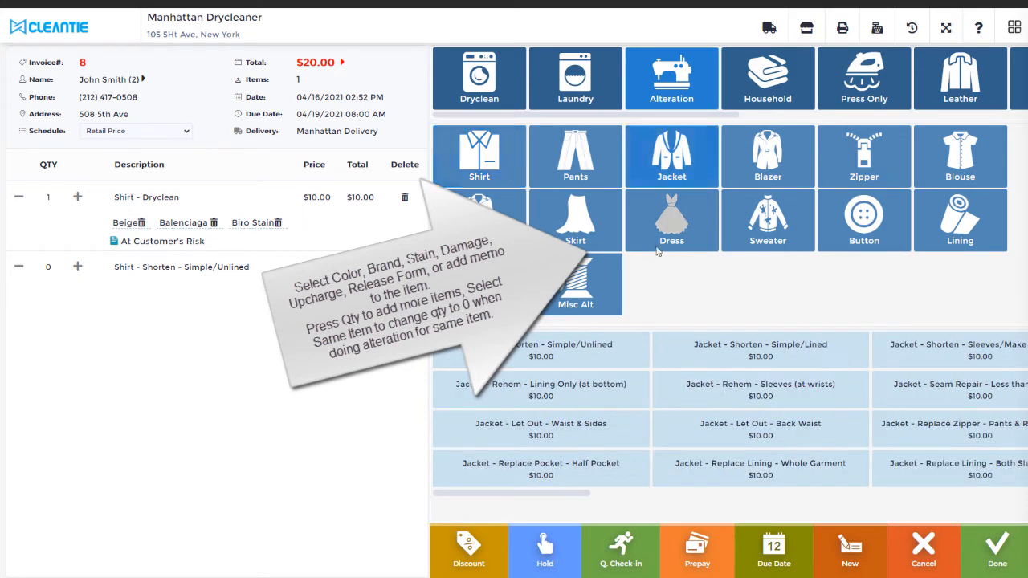
left_click(759, 350)
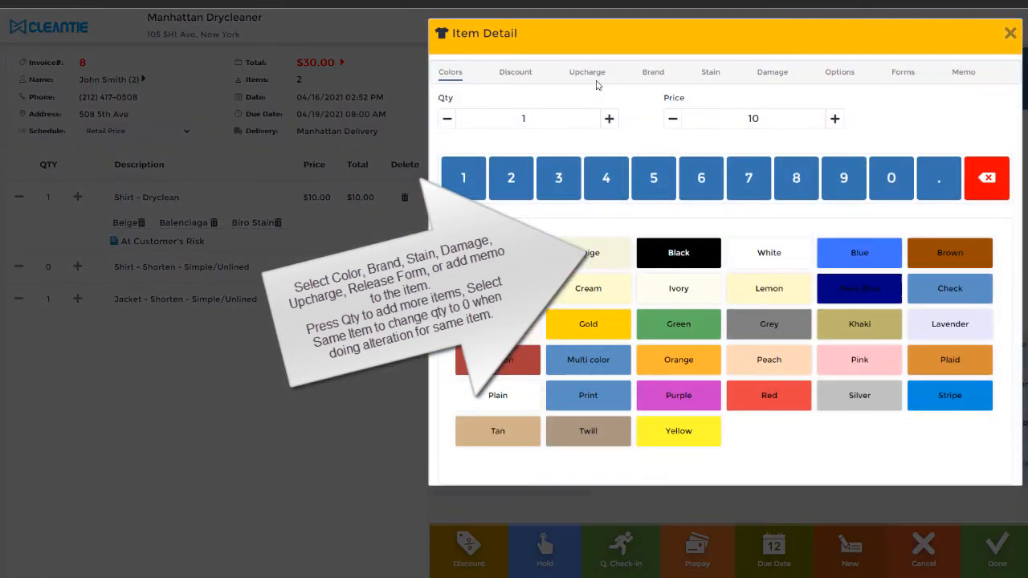
left_click(588, 72)
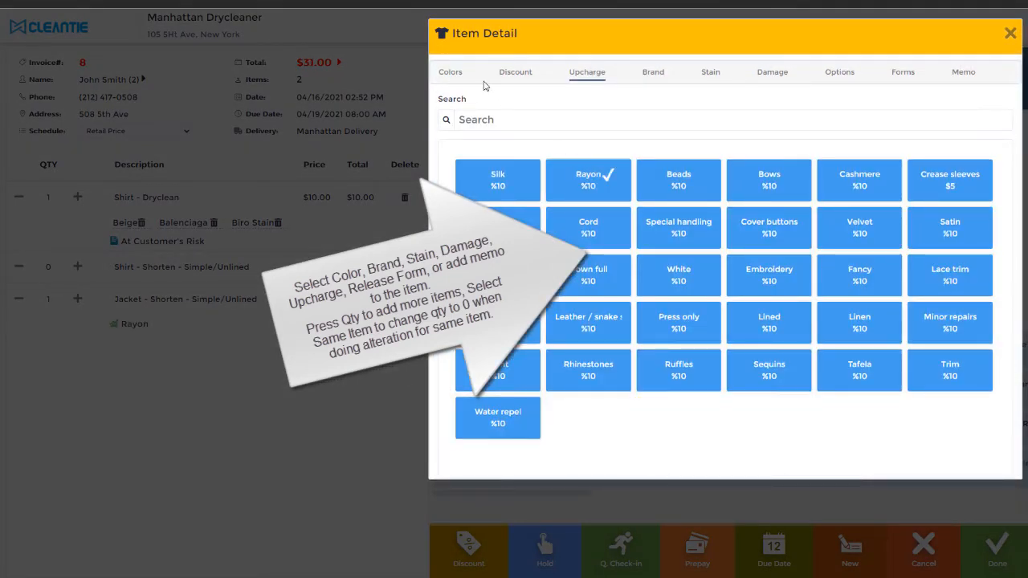
left_click(450, 72)
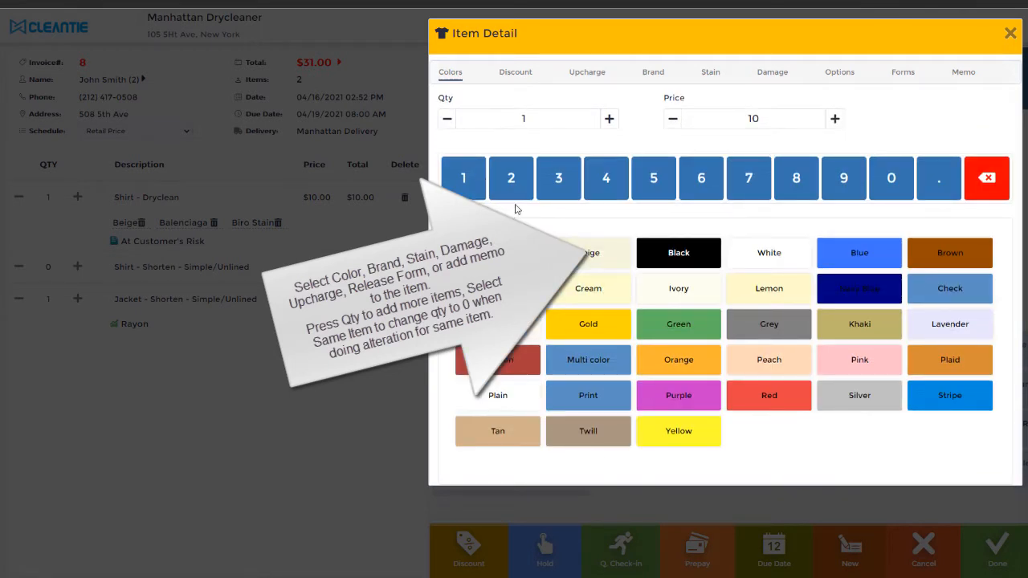
left_click(609, 118)
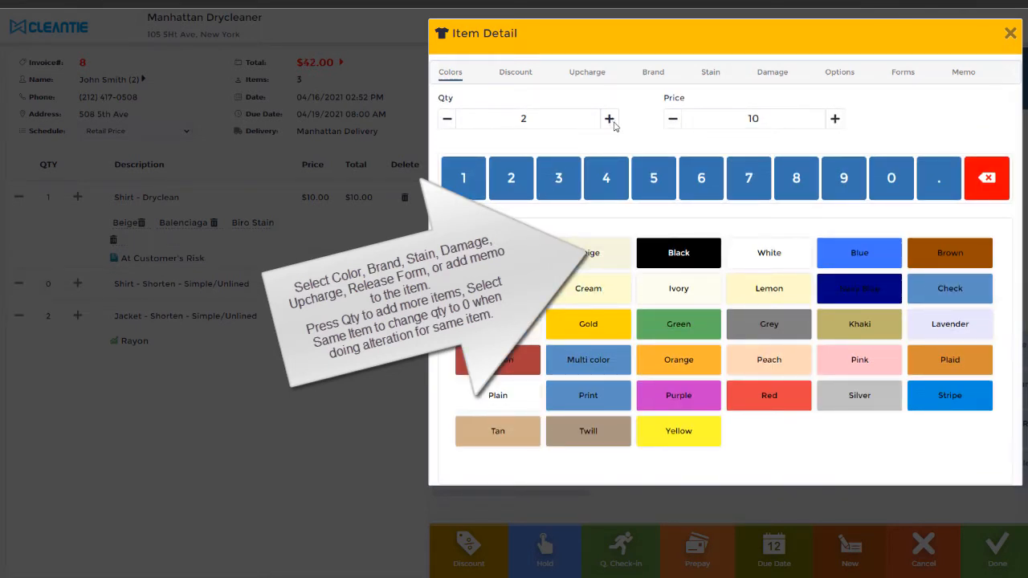
left_click(608, 118)
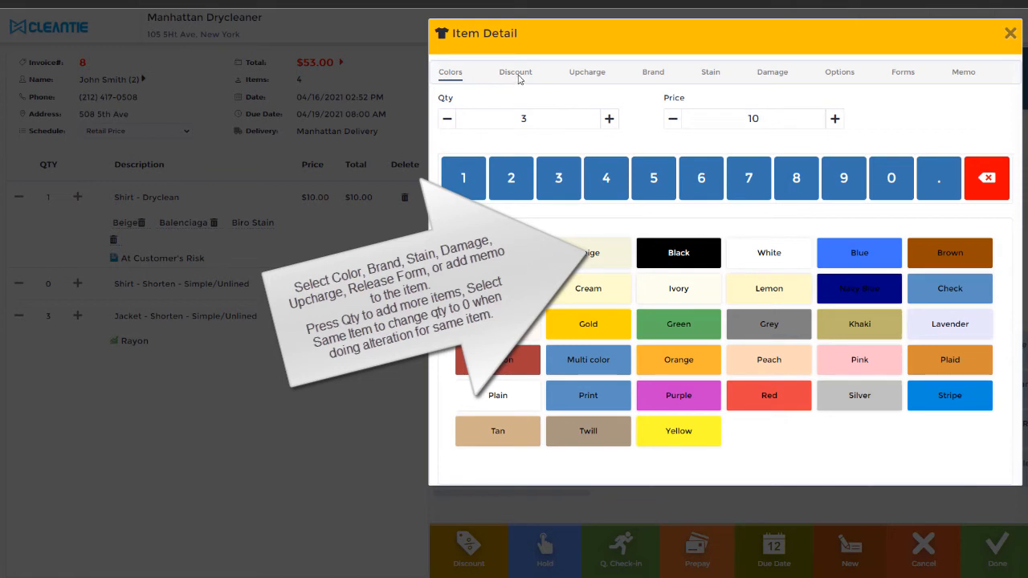
left_click(587, 72)
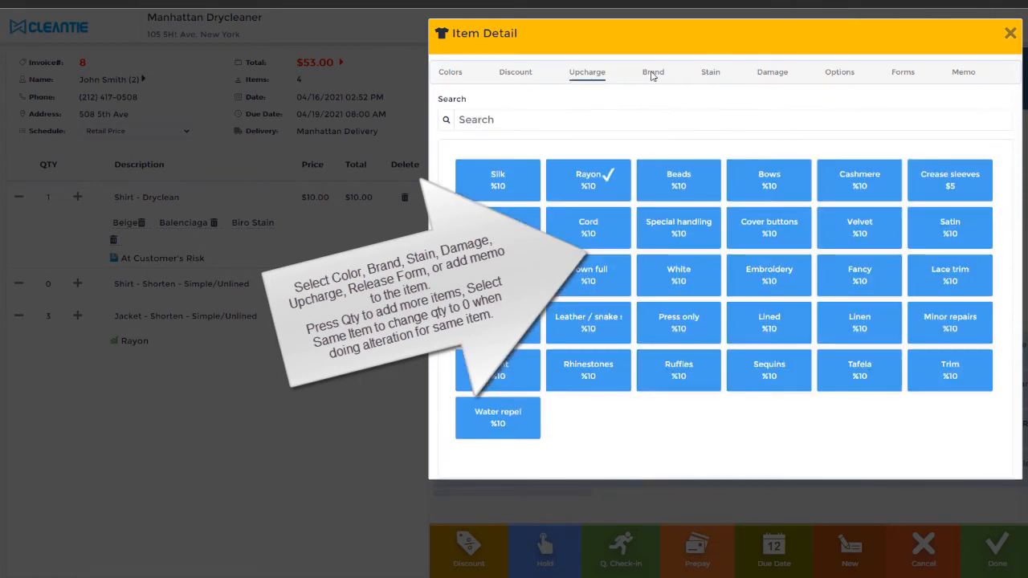
left_click(678, 179)
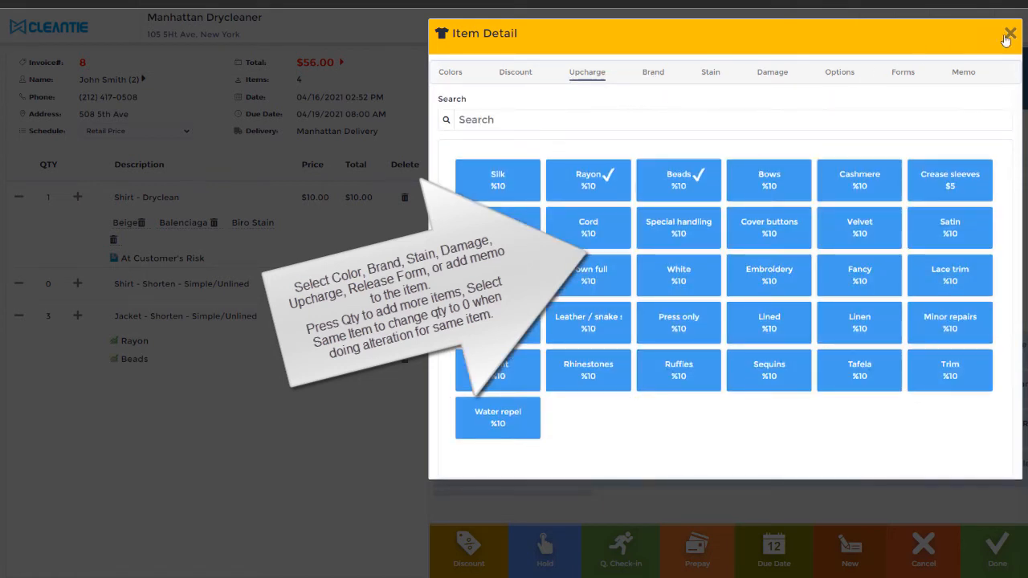
mouse_move(1010, 37)
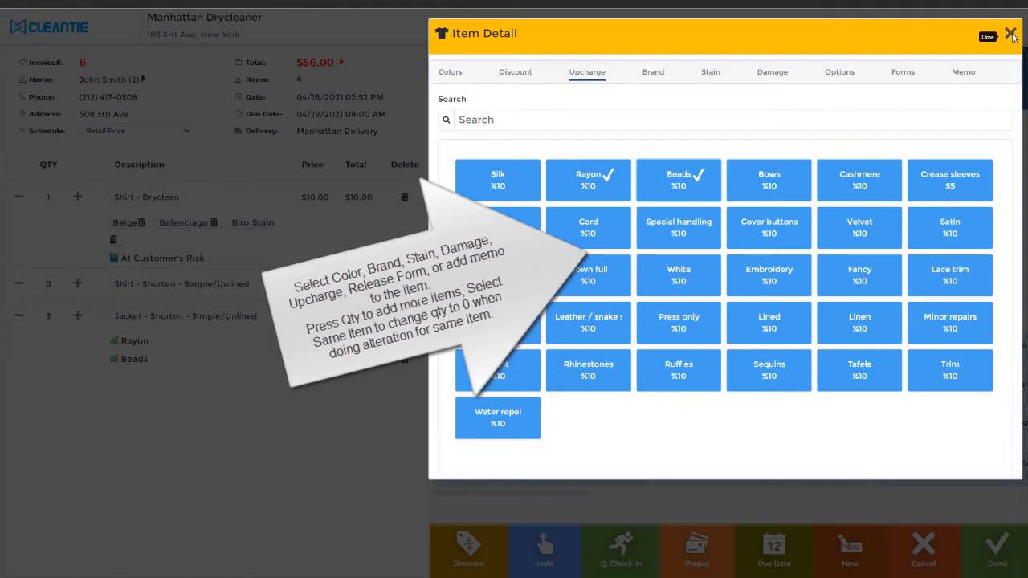
left_click(1011, 34)
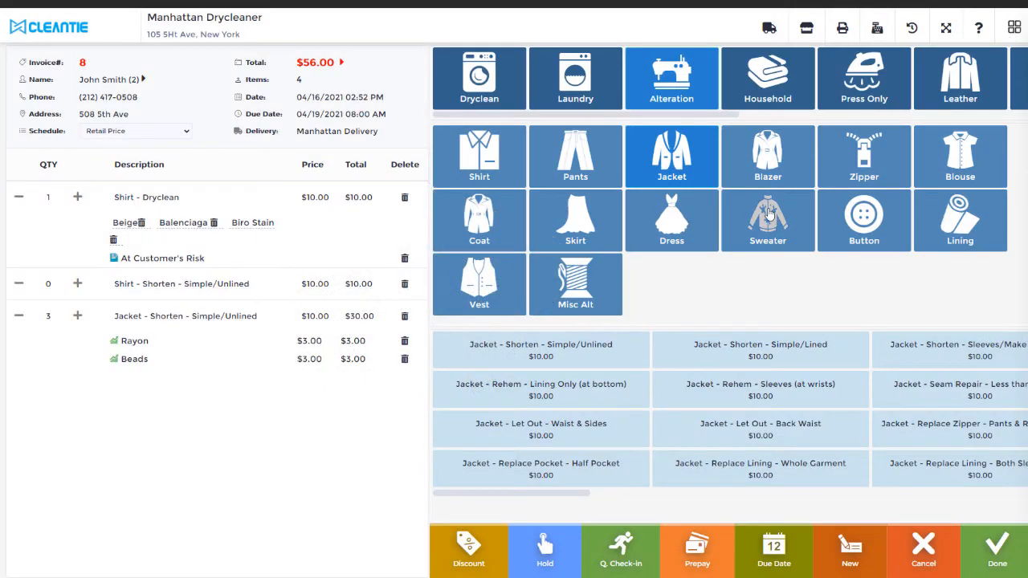
Add a Blazer - Lengthen Sleeves alteration priced at $12.00
left_click(768, 156)
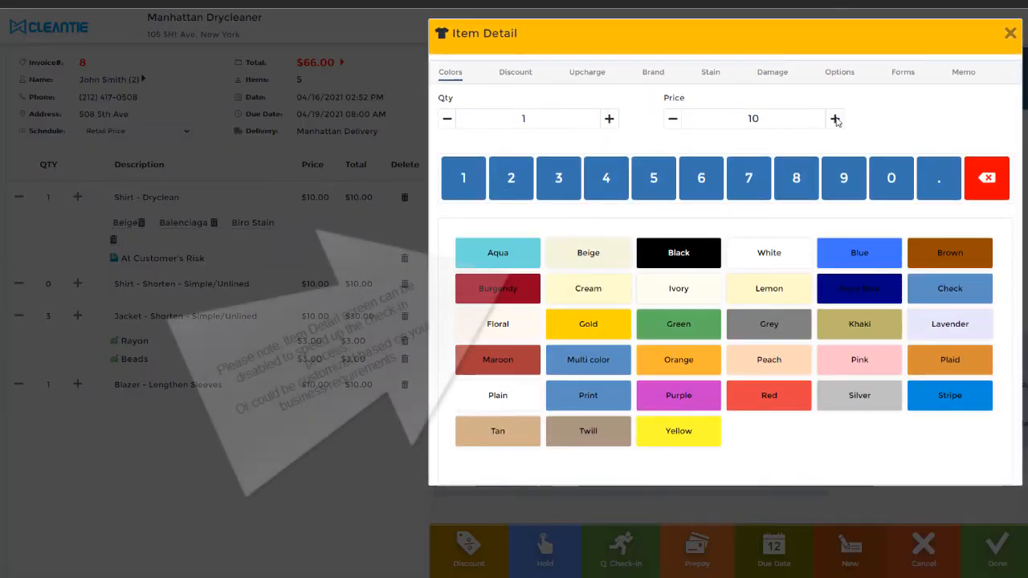
left_click(835, 119)
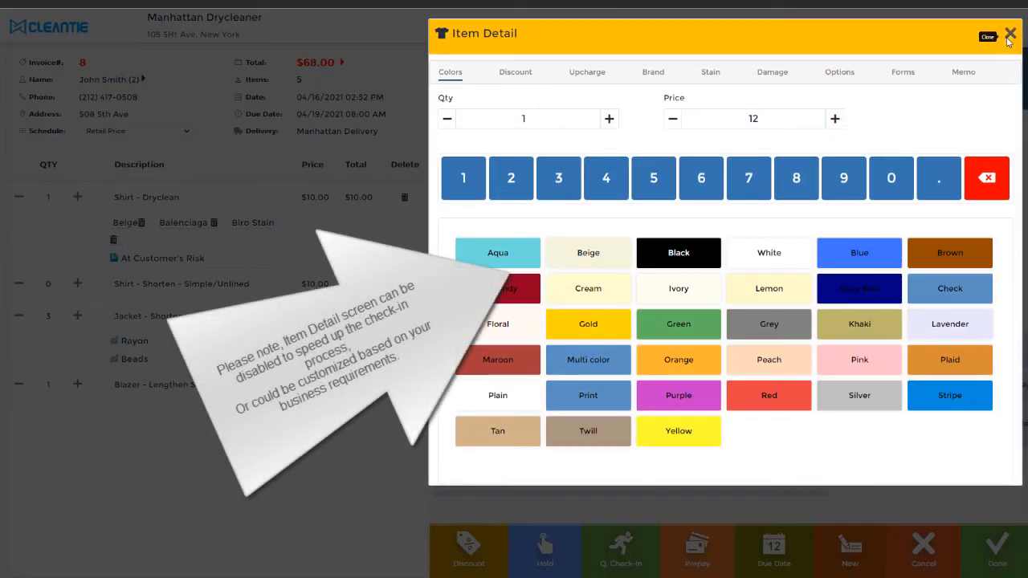
left_click(987, 36)
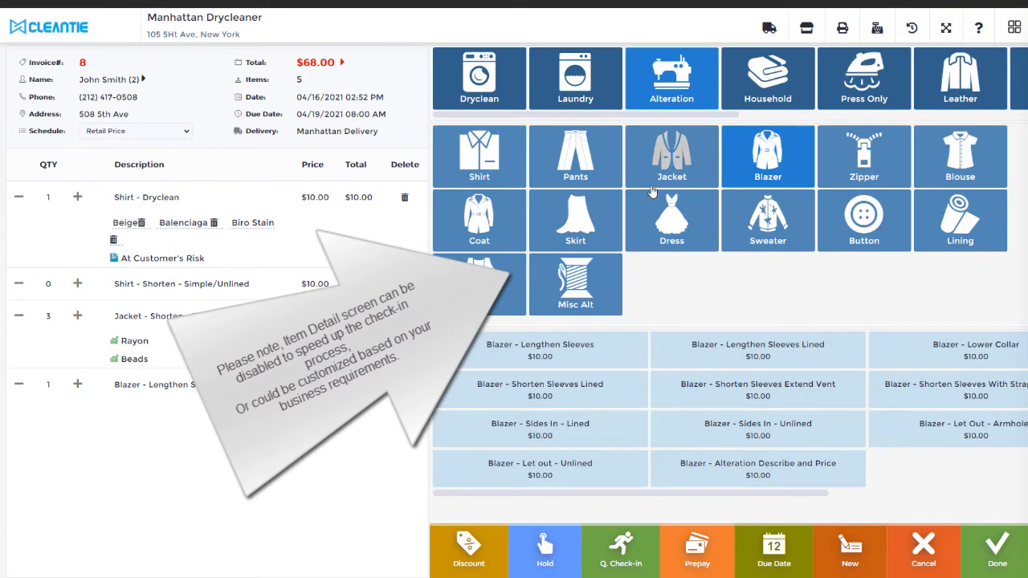
Add three Shirt - Laundry items, bringing the total to $98.00
left_click(575, 78)
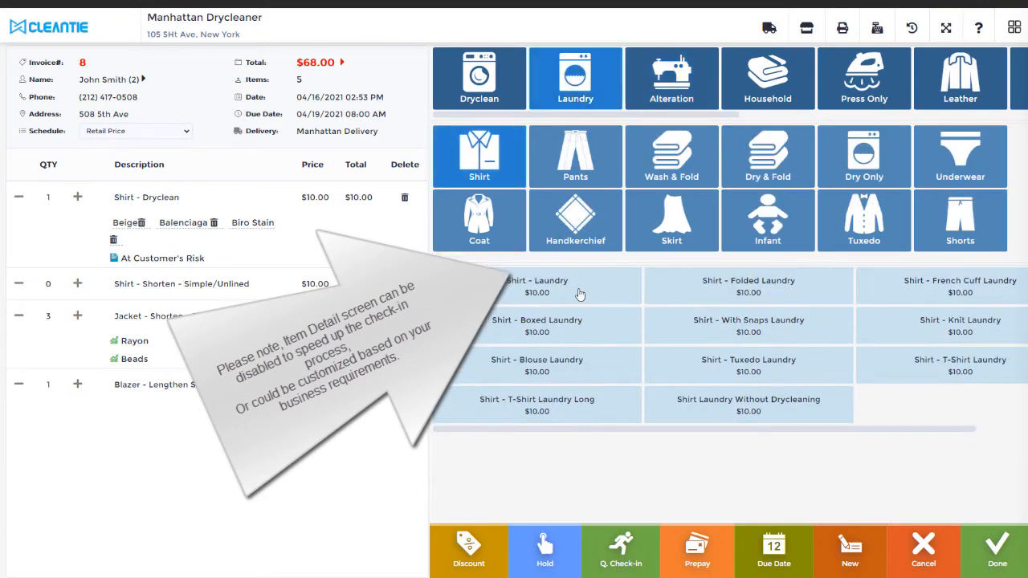
left_click(537, 286)
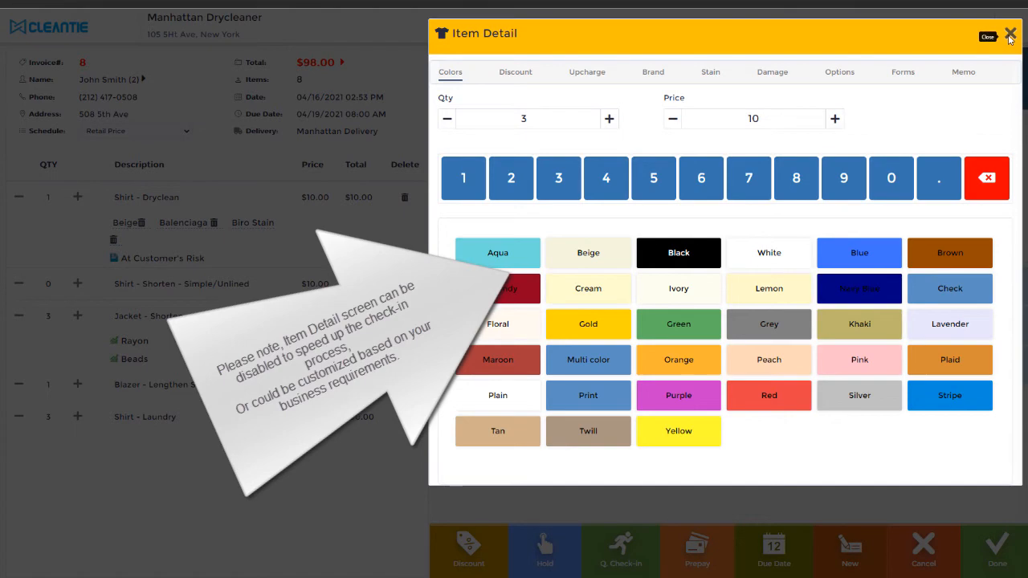
left_click(987, 37)
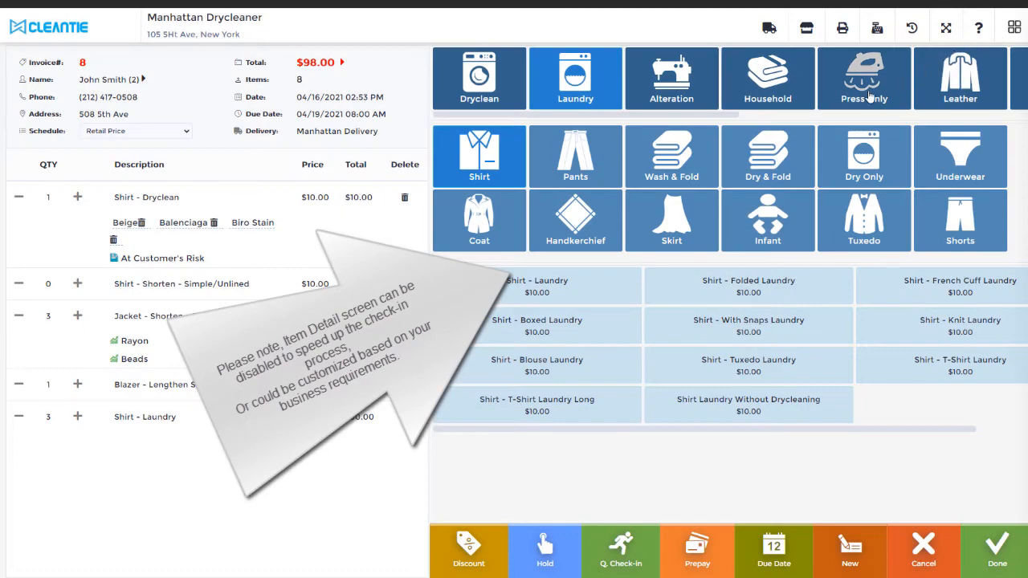
mouse_move(672, 221)
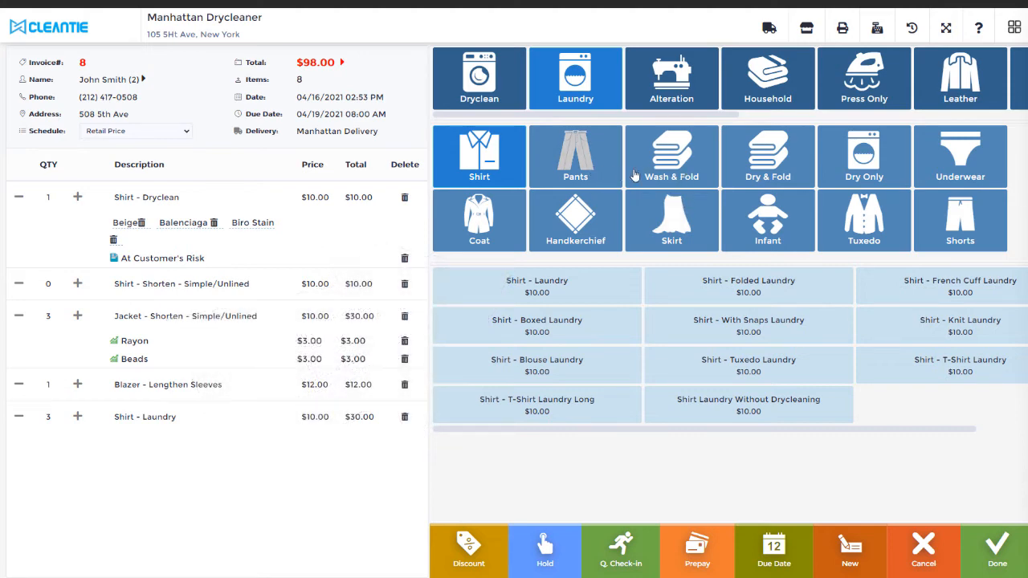
Add a Wash Dry Fold Per Pound item with 20 units, raising the total to $308.00
left_click(671, 155)
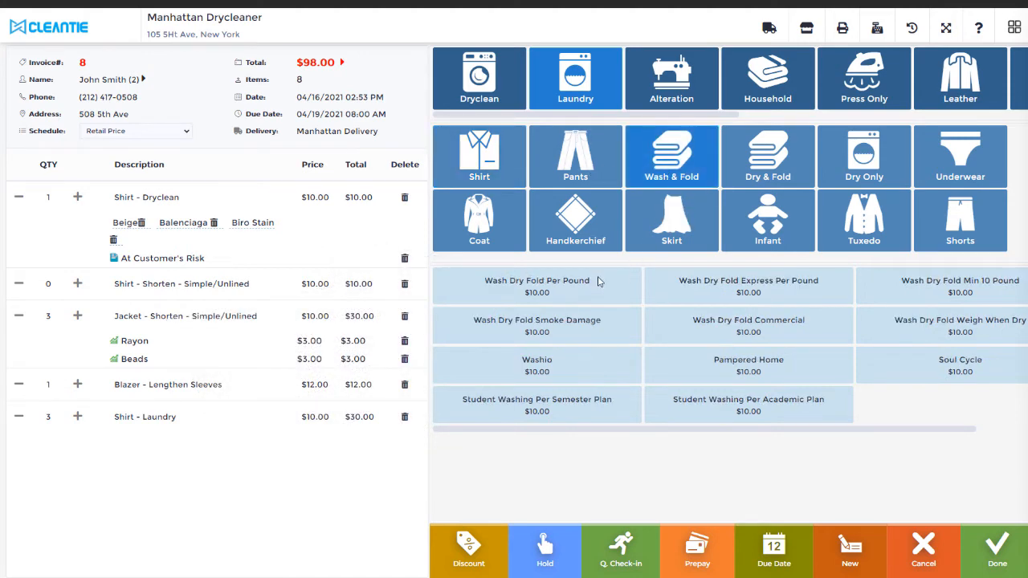
left_click(537, 286)
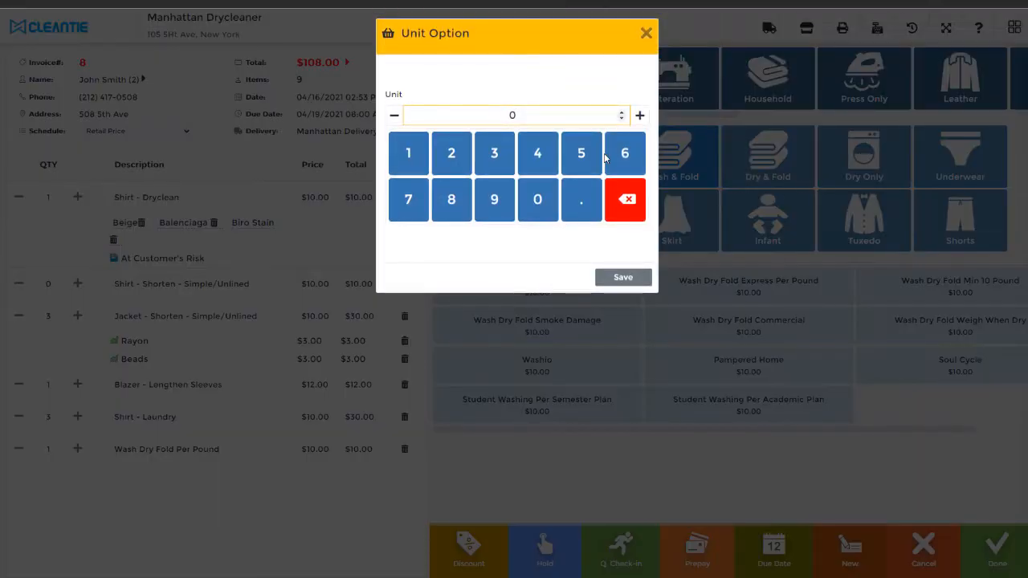
left_click(538, 199)
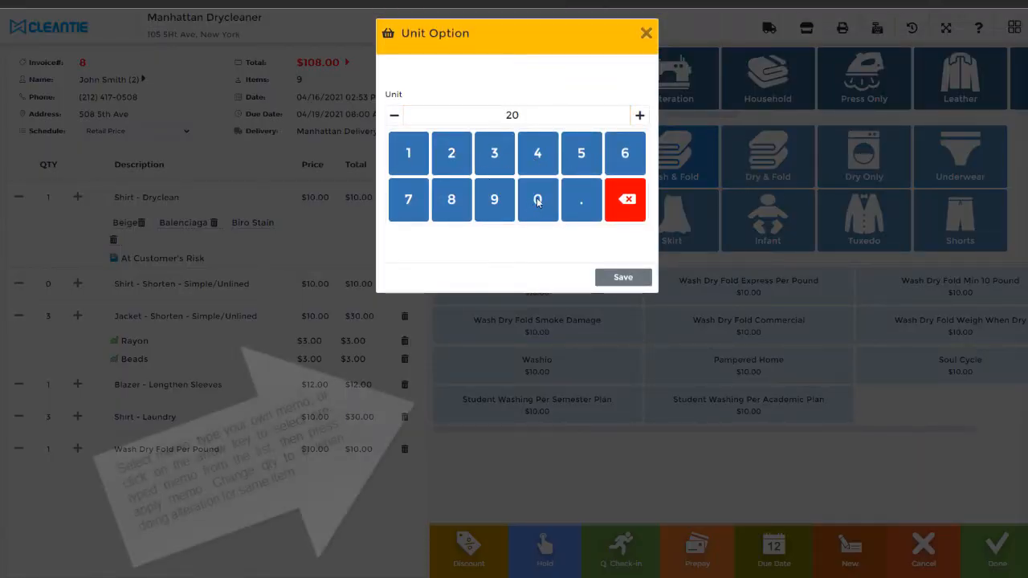
left_click(623, 277)
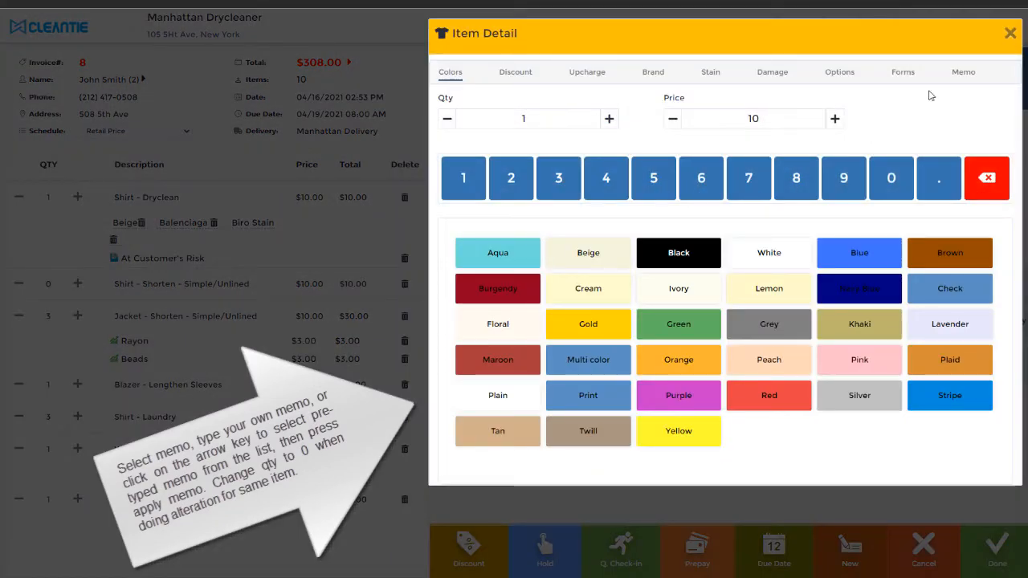
Attach the Call Customer When Ready memo to the second Wash Dry Fold line
left_click(963, 72)
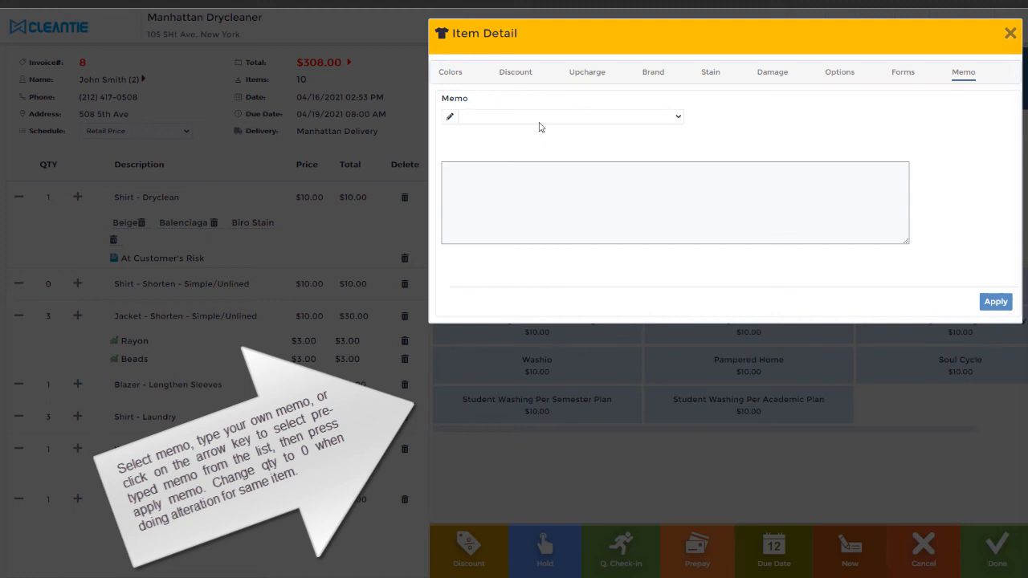
left_click(677, 116)
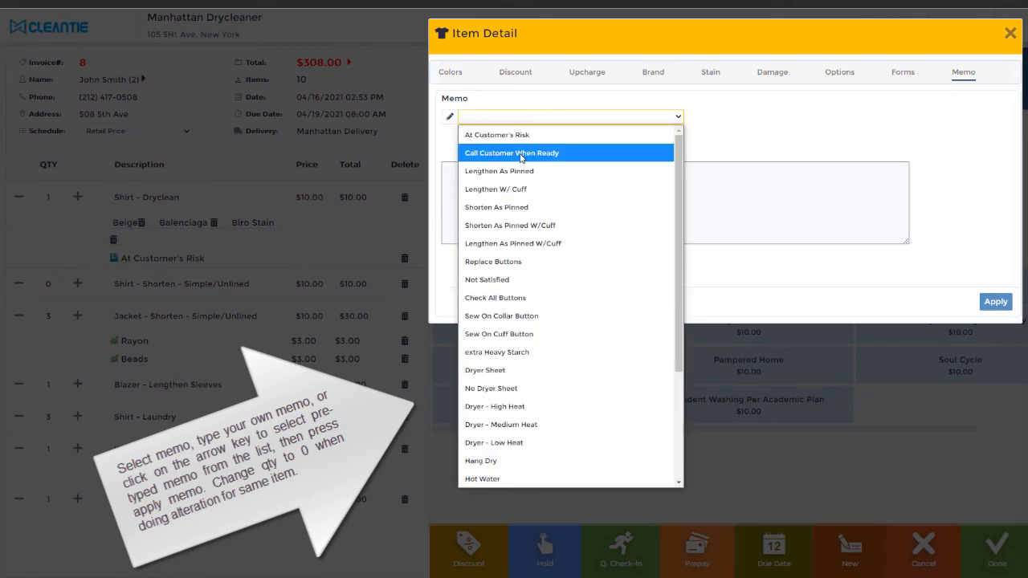
left_click(512, 153)
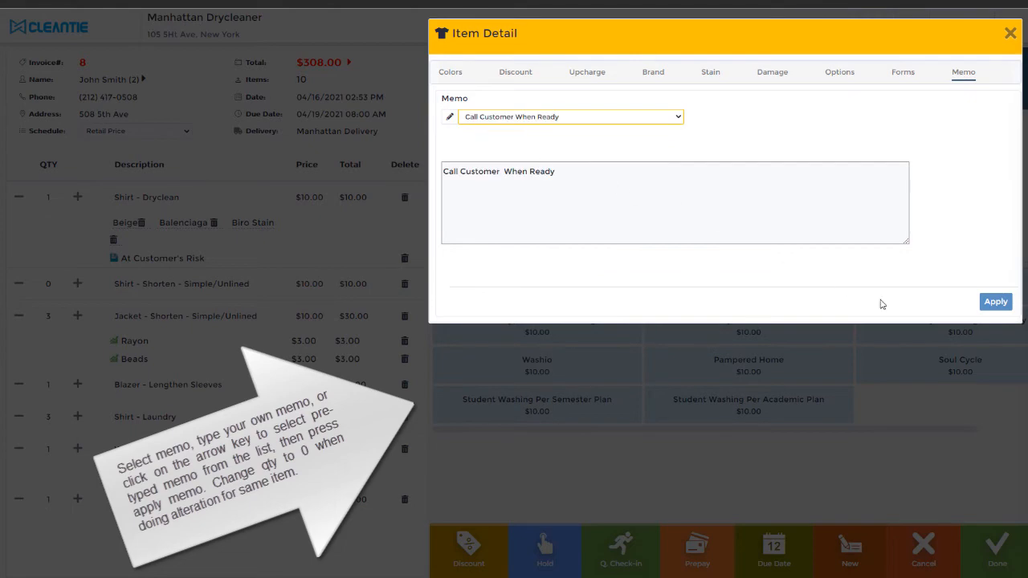
left_click(996, 302)
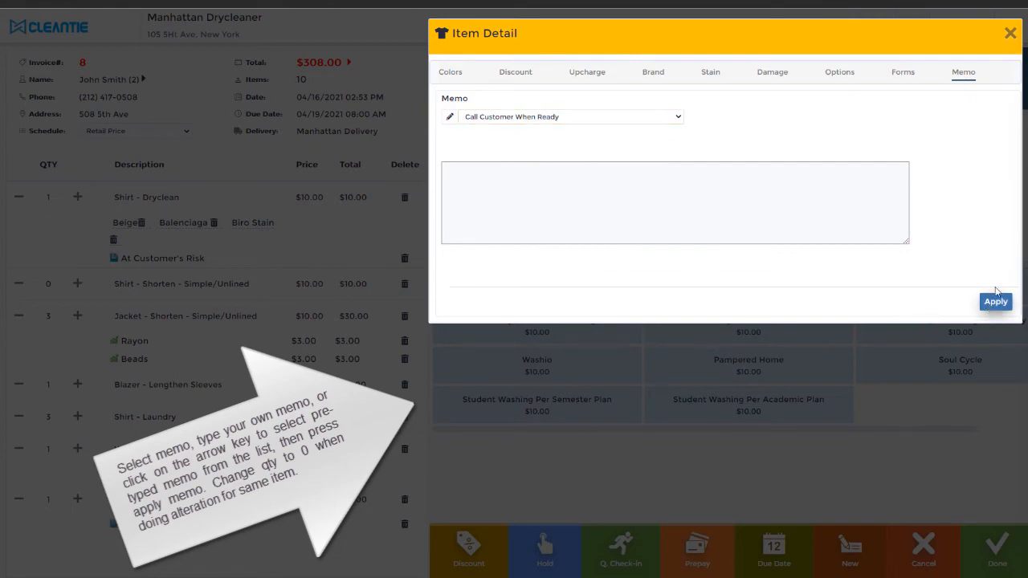
left_click(1010, 33)
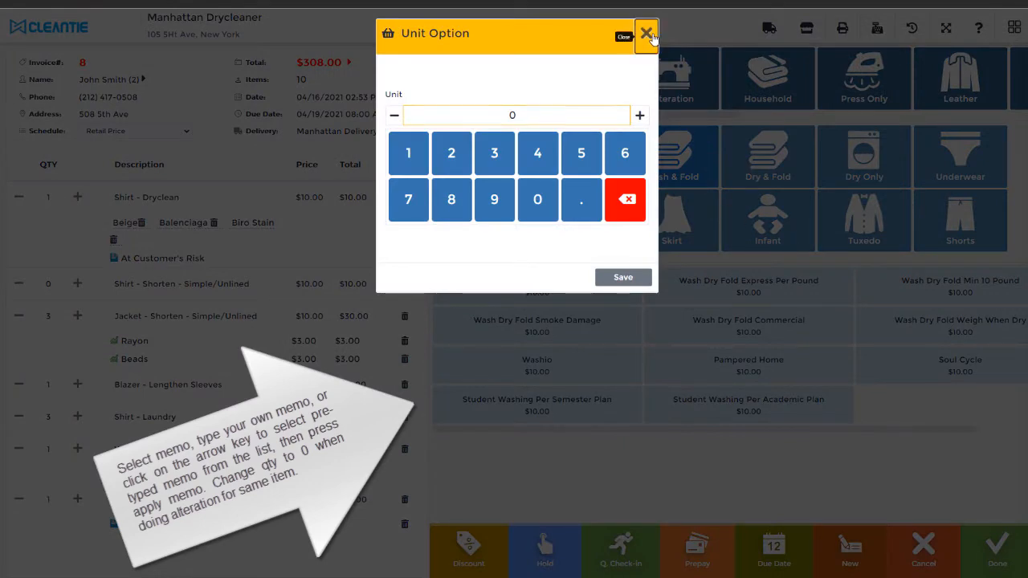
left_click(646, 32)
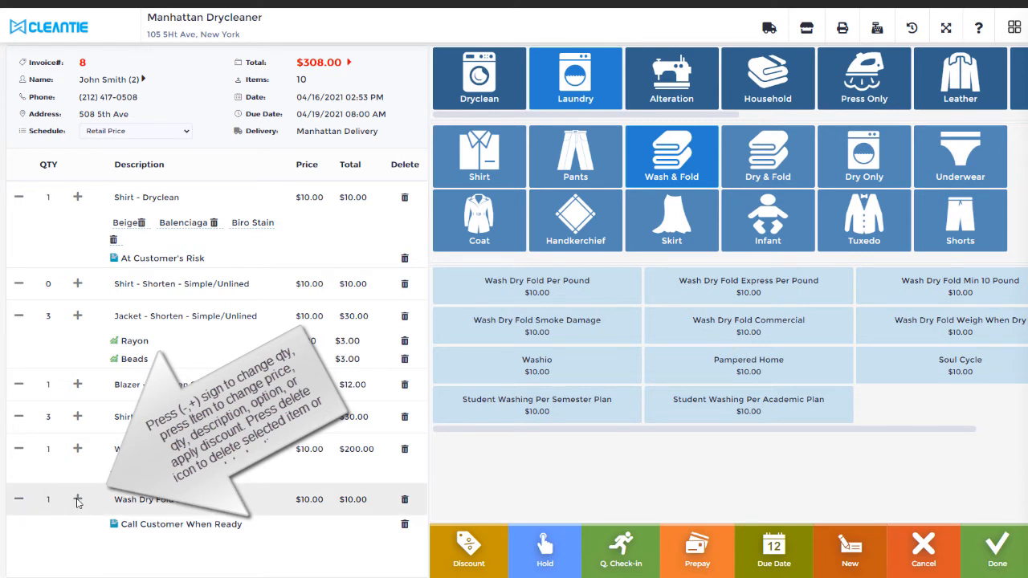
Reprice the Blazer - Lengthen Sleeves line to $5.00 less a discount ($4.50)
left_click(77, 498)
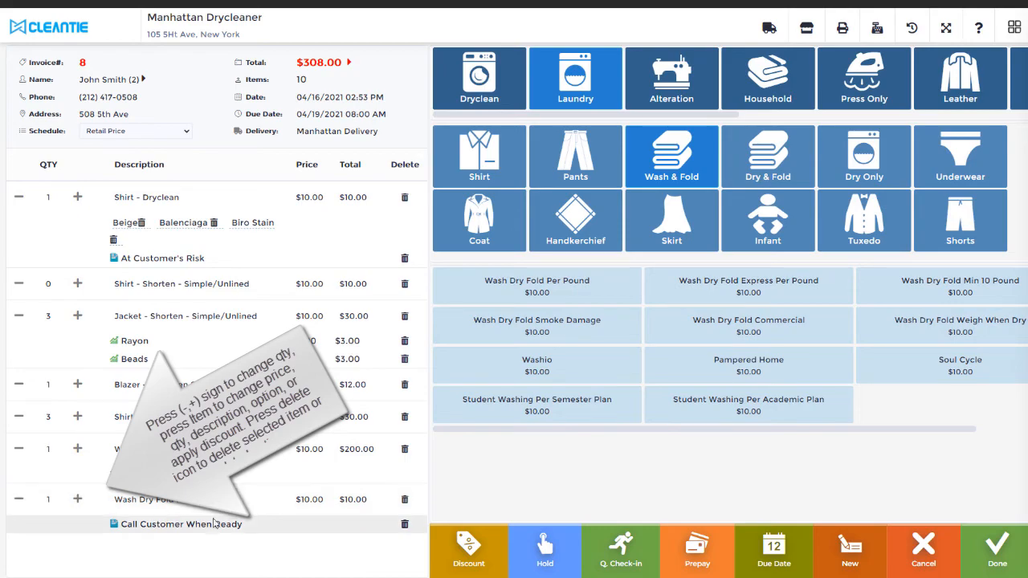
left_click(161, 384)
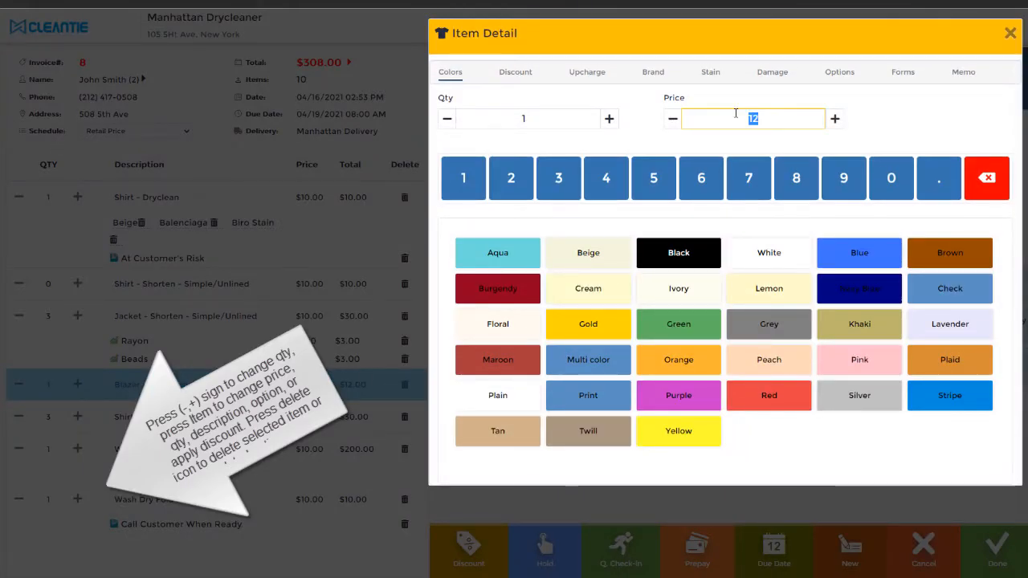
left_click(653, 177)
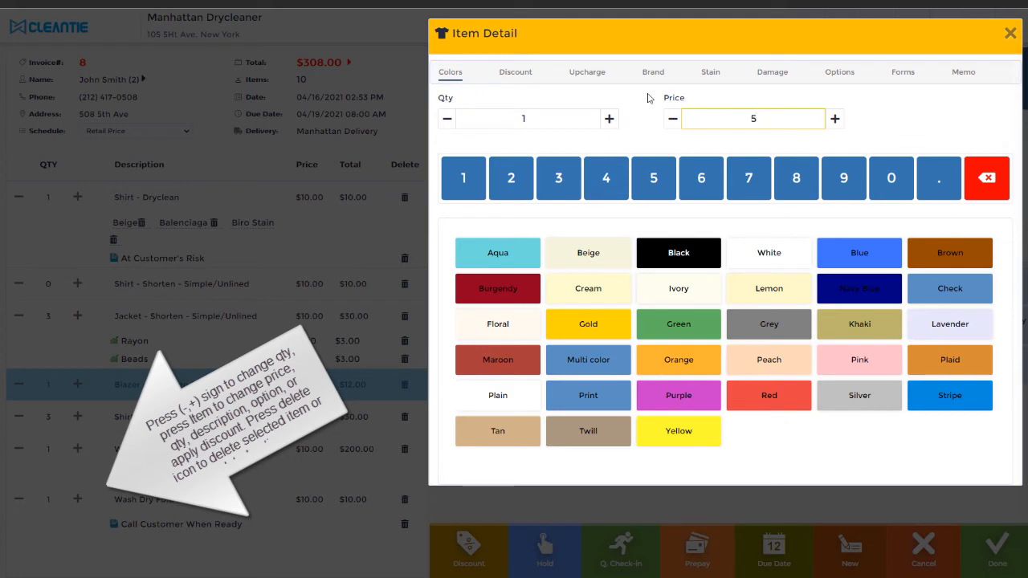
left_click(516, 71)
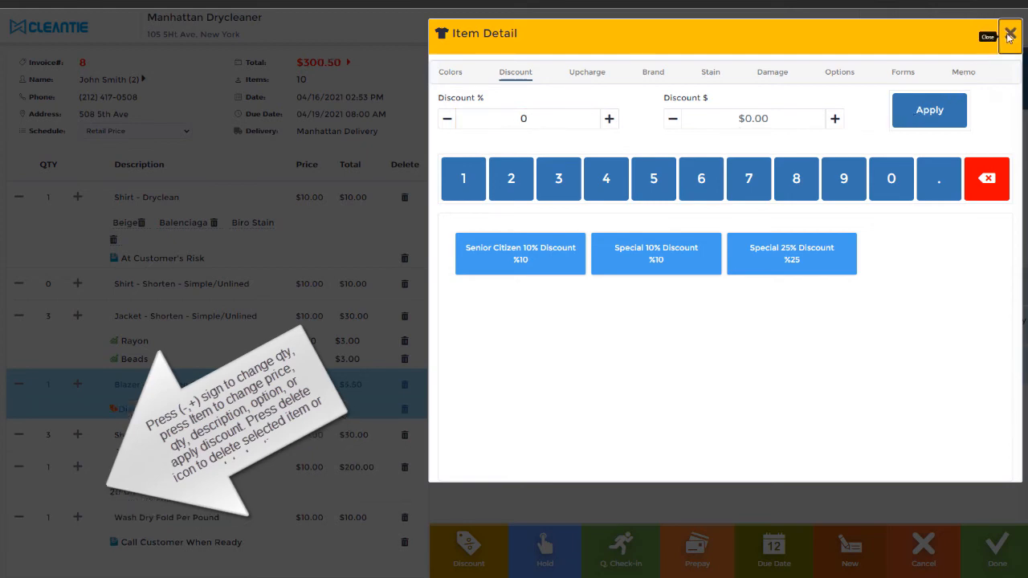
left_click(1009, 36)
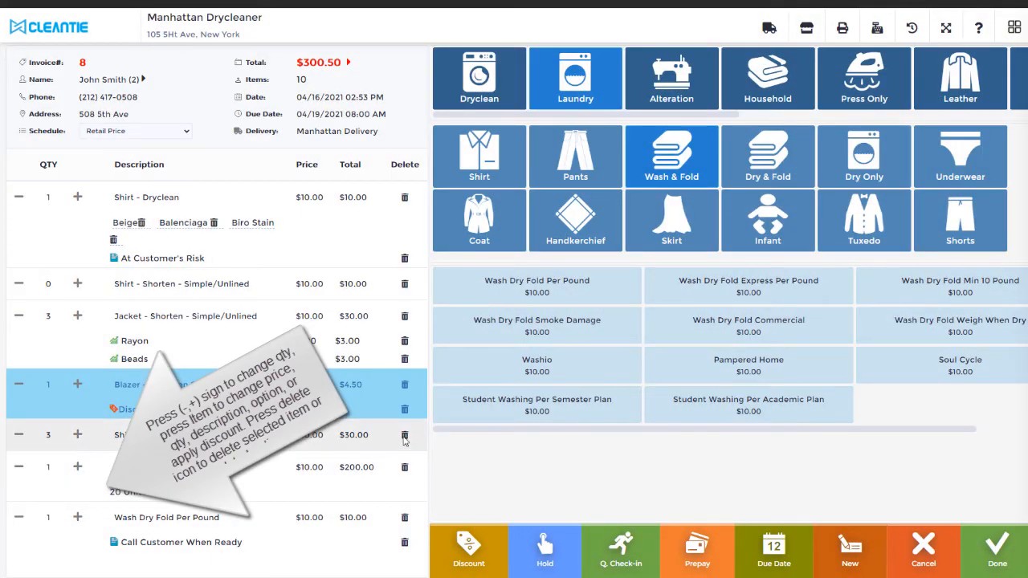
Delete the three Shirt - Laundry items and scroll through the department bar
left_click(405, 434)
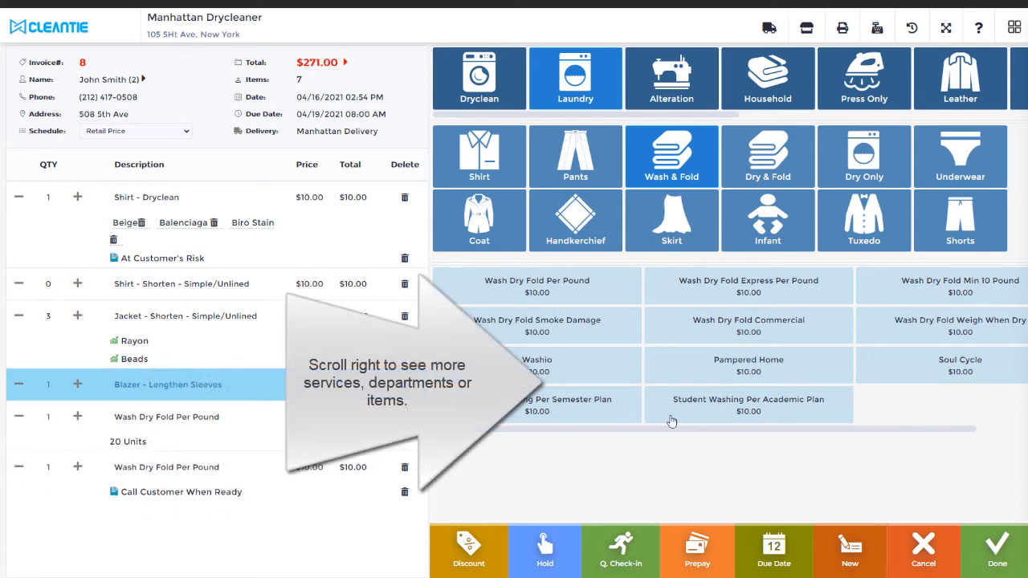
mouse_move(735, 95)
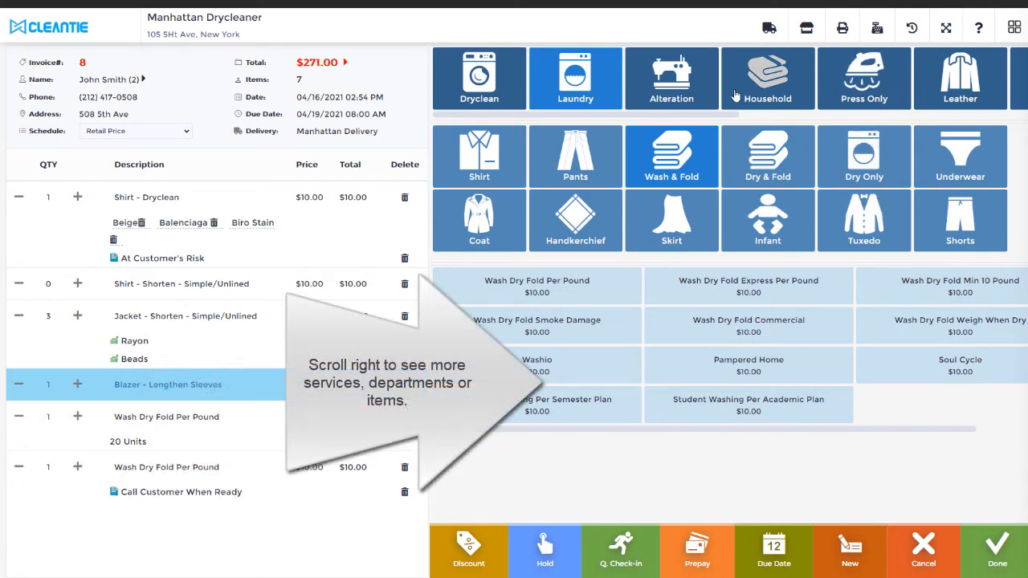
scroll("right", 3)
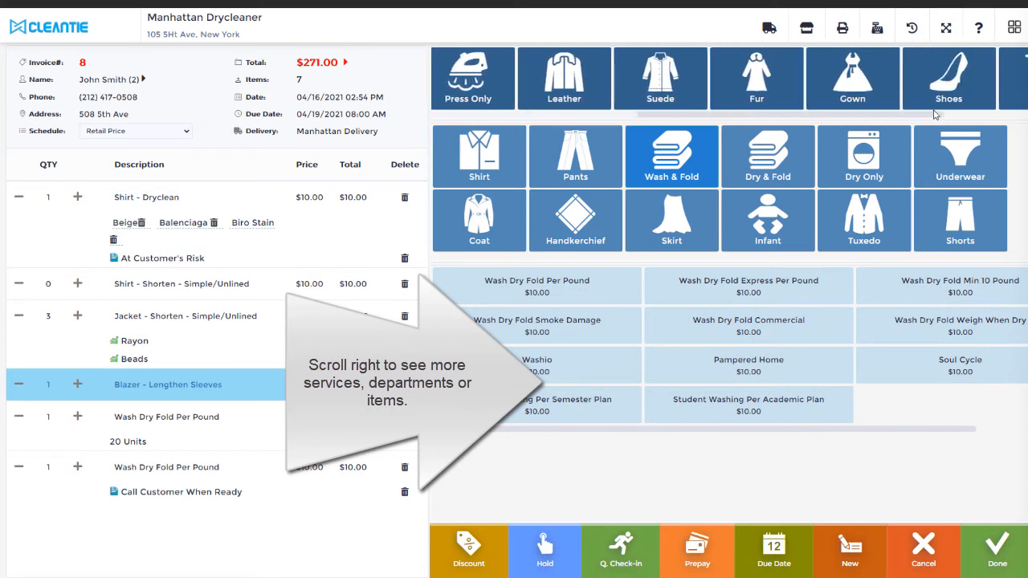
scroll("left", 3)
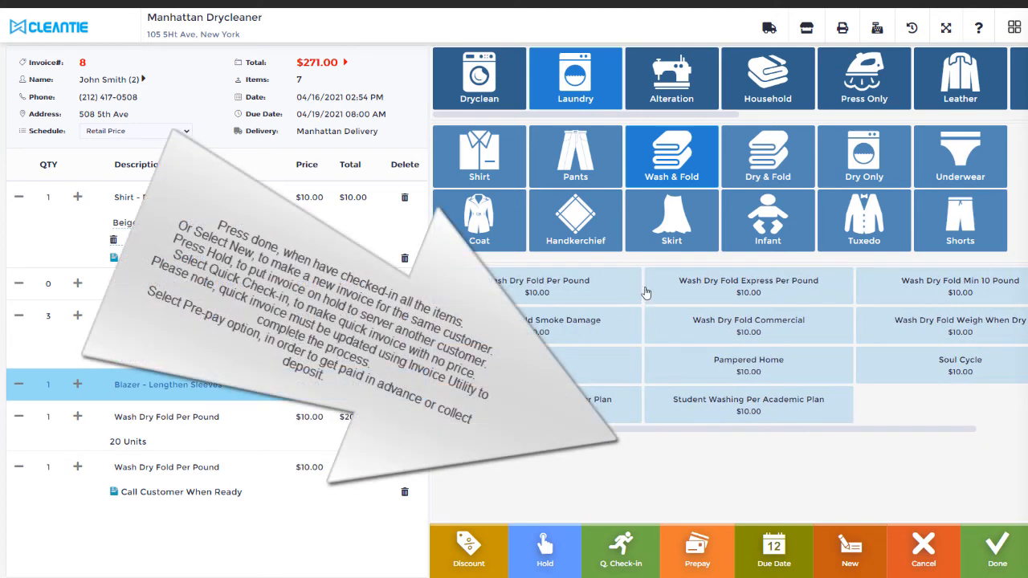
mouse_move(894, 493)
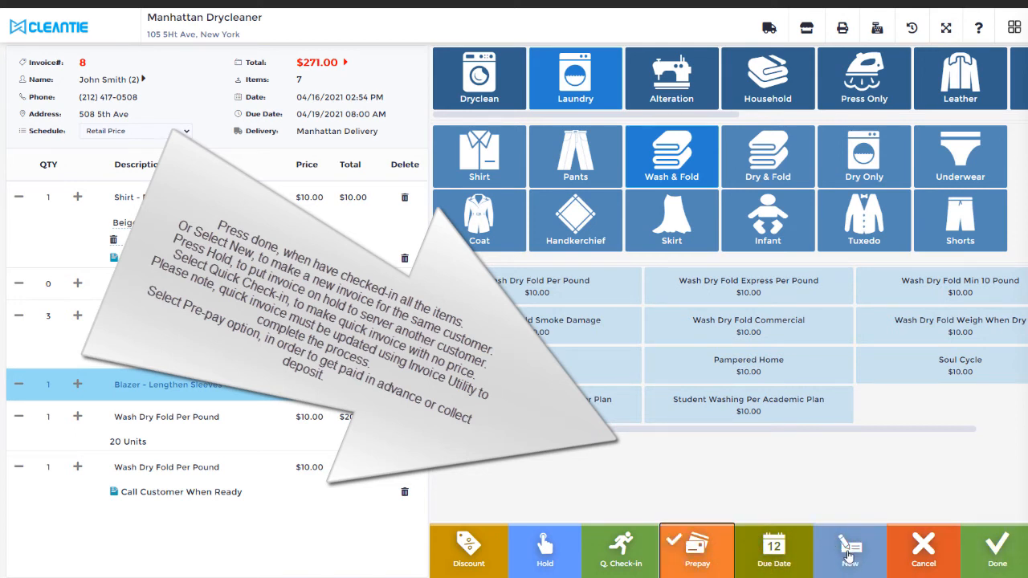
mouse_move(846, 523)
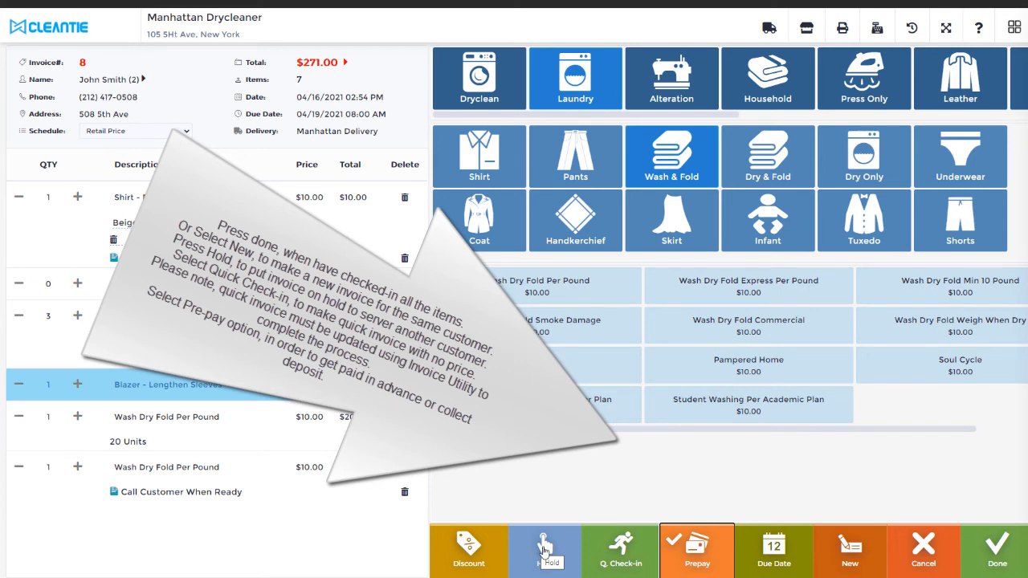
mouse_move(620, 550)
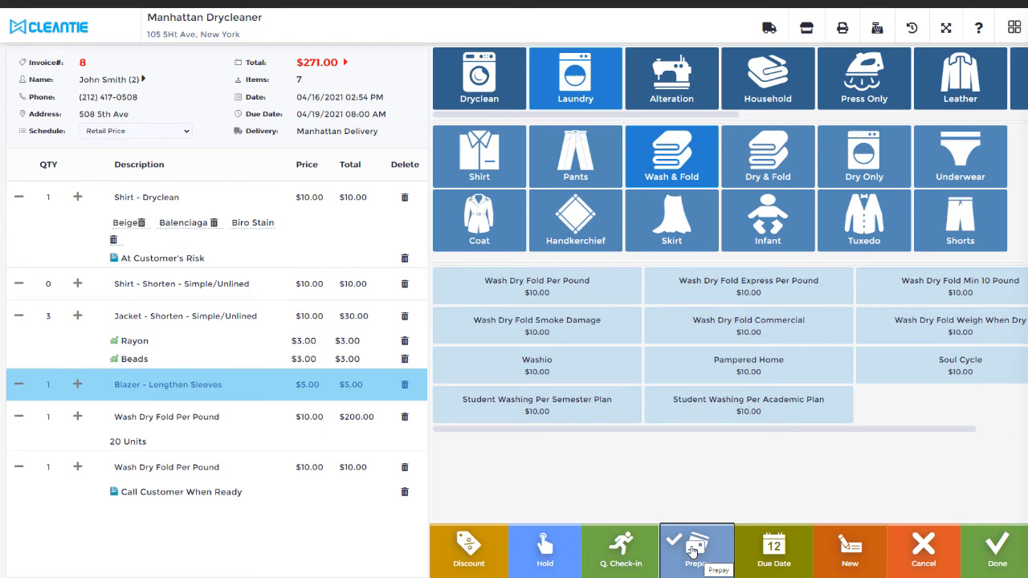
mouse_move(996, 550)
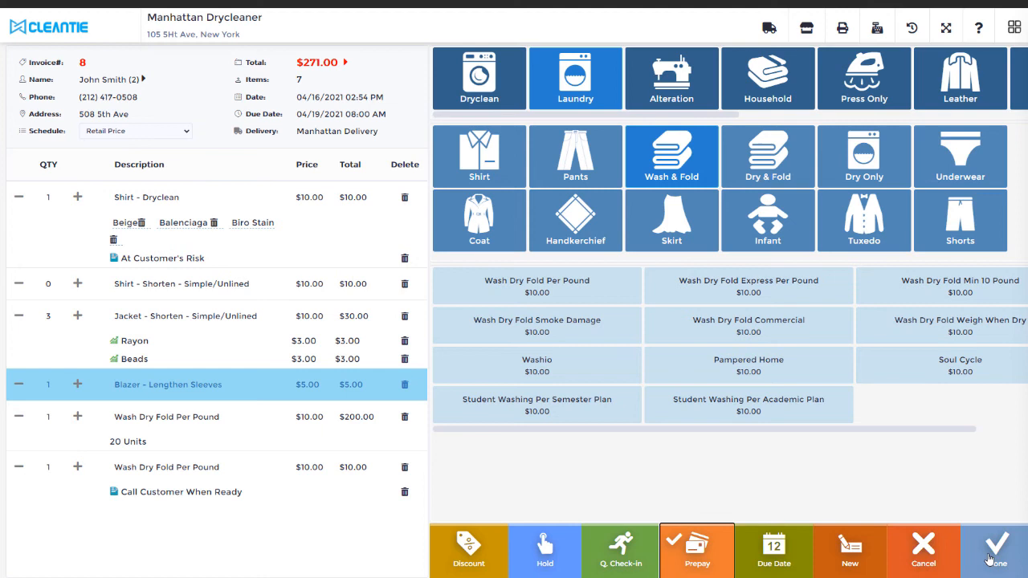
mouse_move(996, 559)
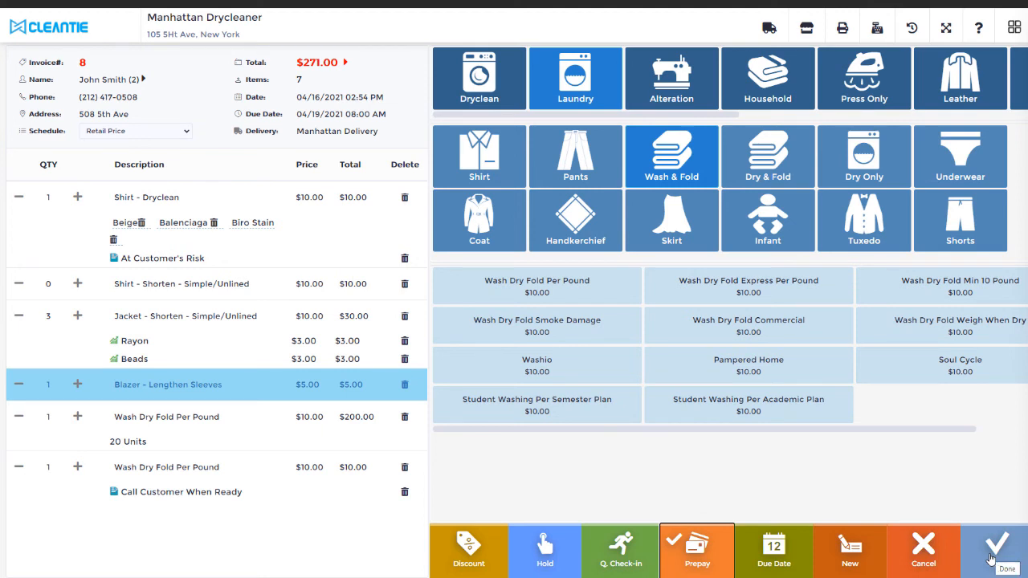
Finish check-in and save a due date of Saturday, April 17, 2021, 08:00 AM
left_click(774, 550)
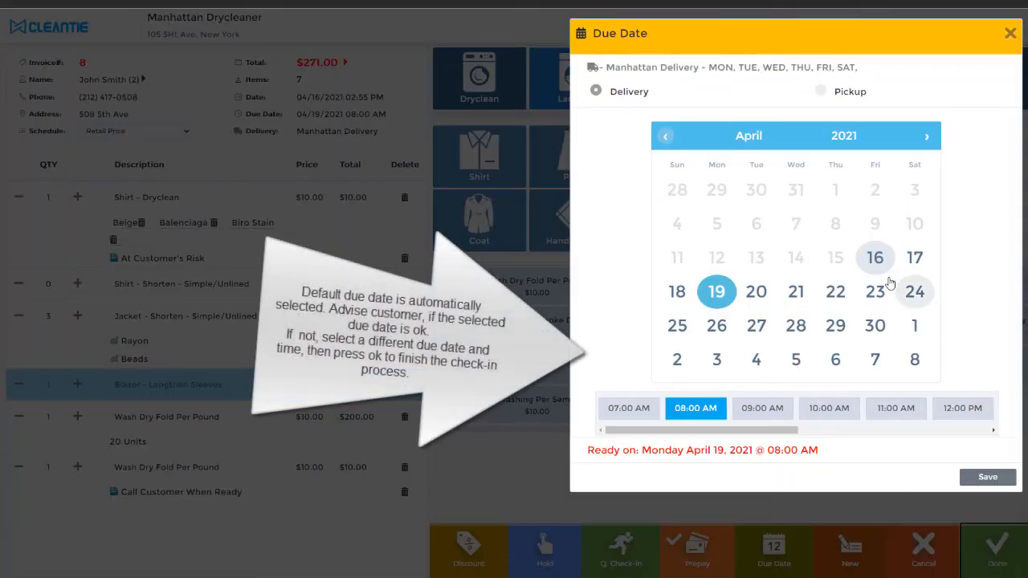
mouse_move(892, 263)
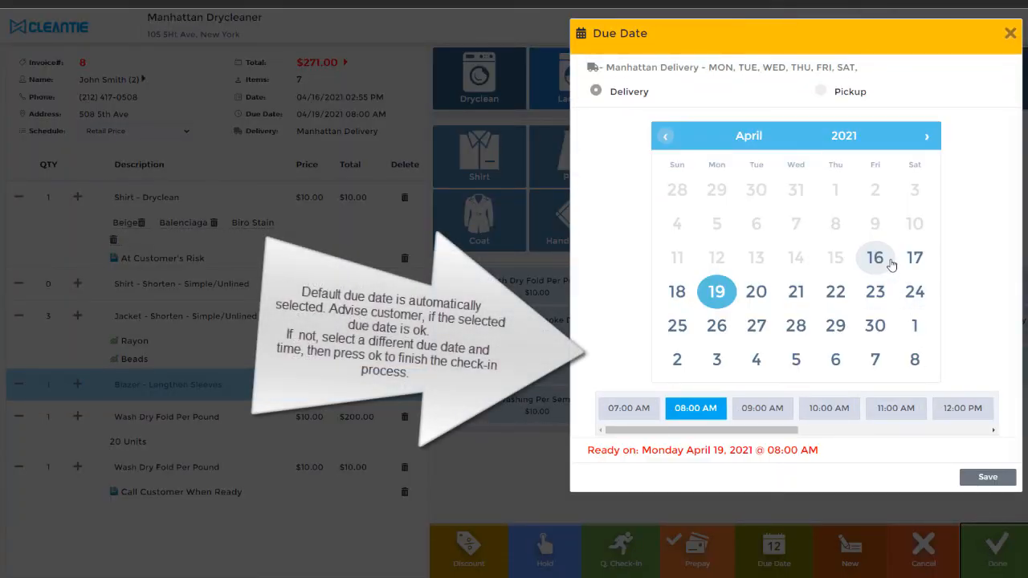
left_click(915, 258)
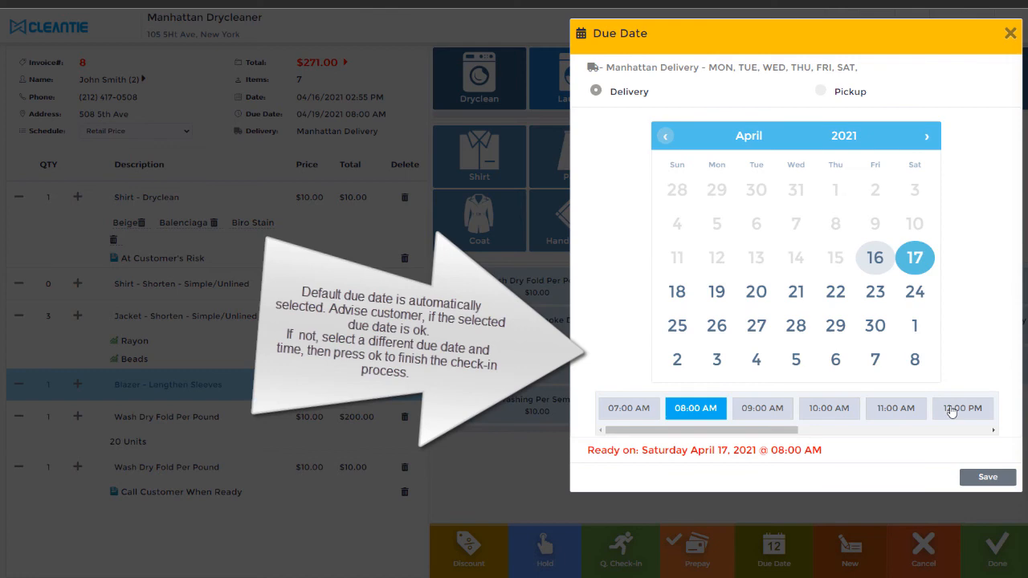
left_click(987, 477)
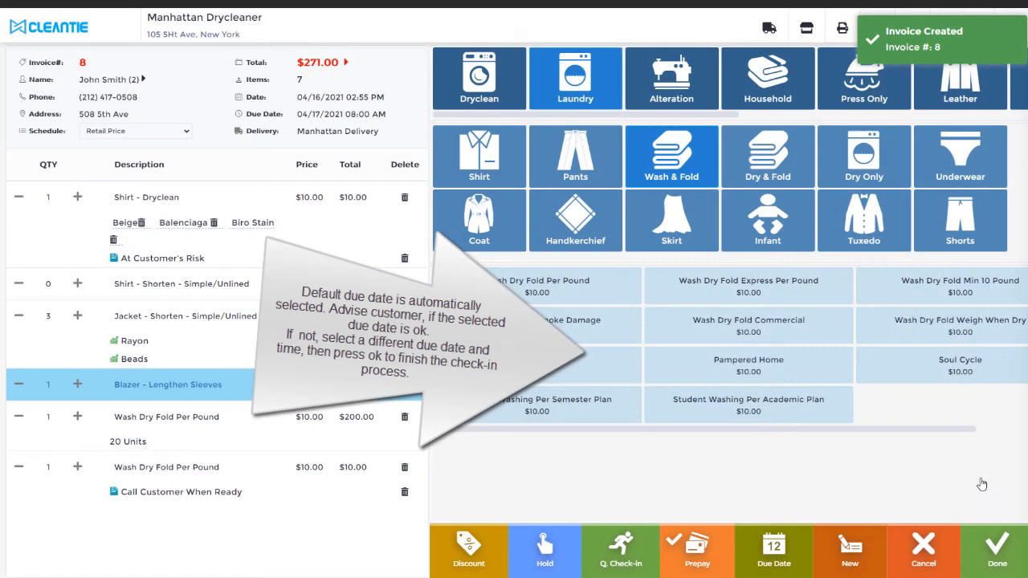